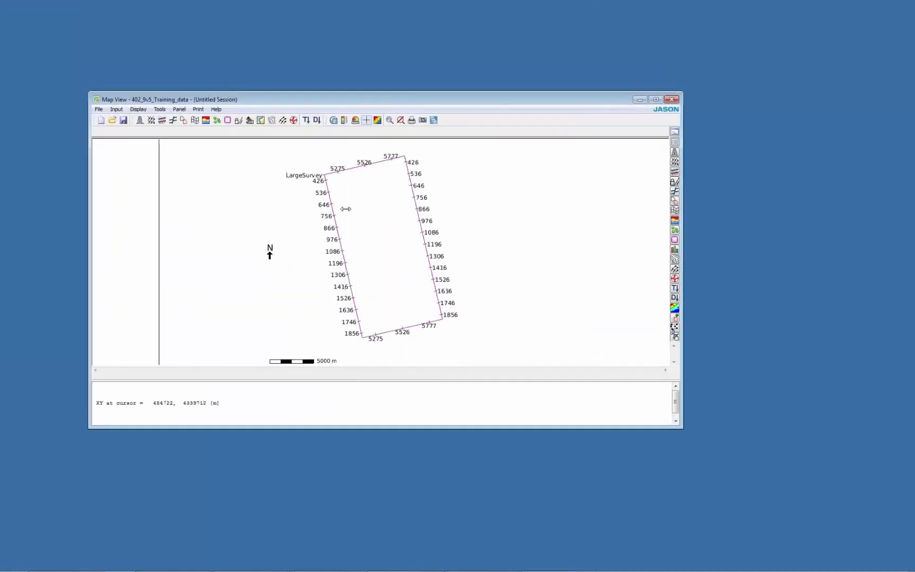
# Start a multi-horizon map load from the qc.hor horizon file.
pyautogui.click(117, 109)
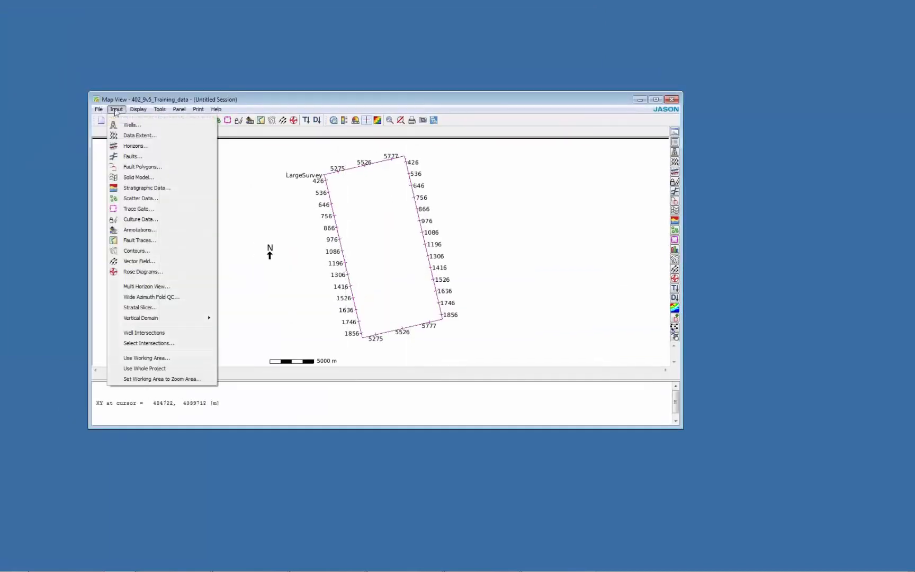
pyautogui.moveTo(148, 287)
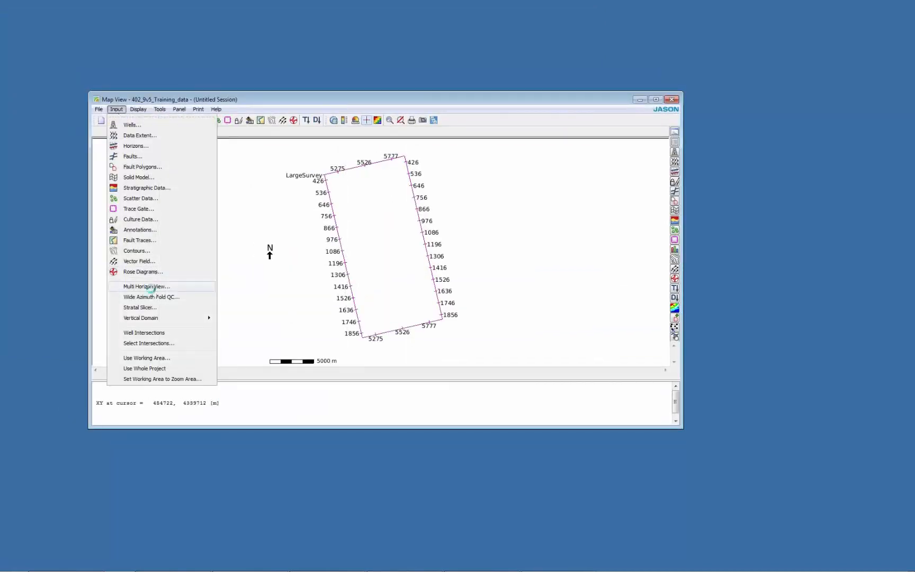
pyautogui.click(145, 286)
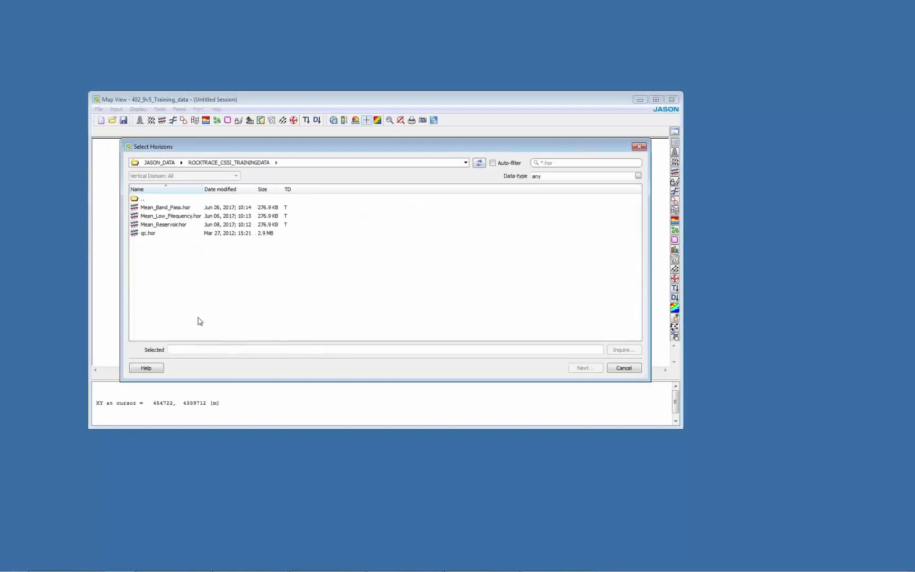
pyautogui.click(148, 233)
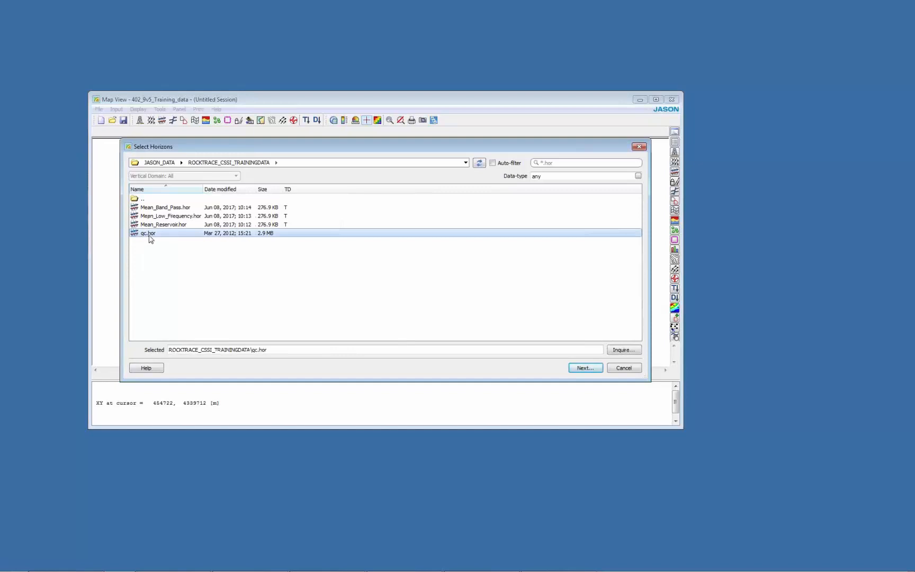
pyautogui.click(586, 367)
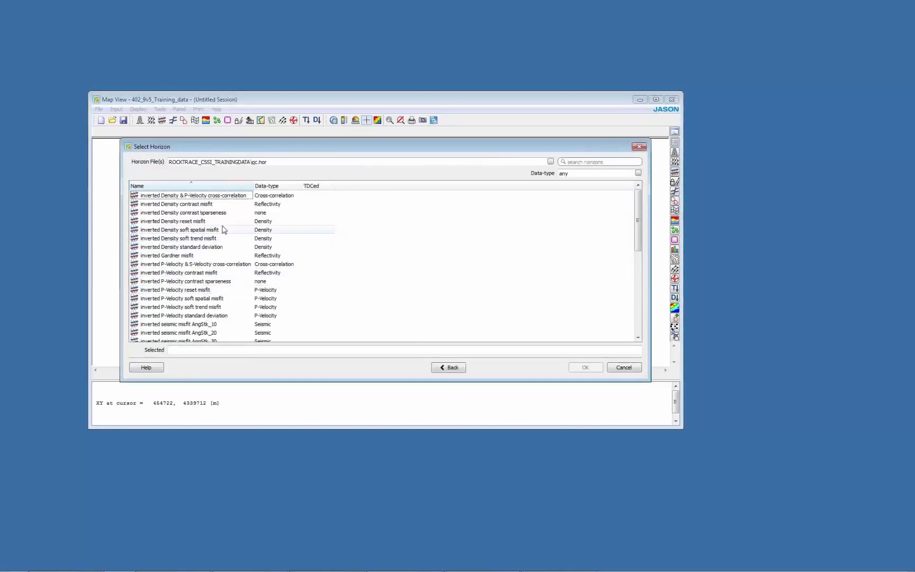
# Display the AngStk_10 signal-to-noise and seismic/synthetic correlation horizons as side-by-side maps.
pyautogui.scroll(-3)
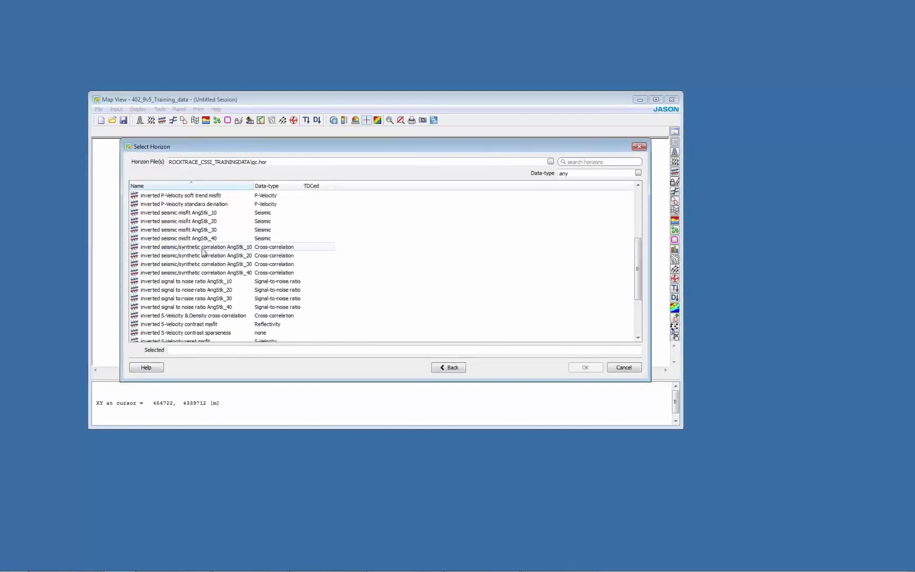
pyautogui.click(181, 282)
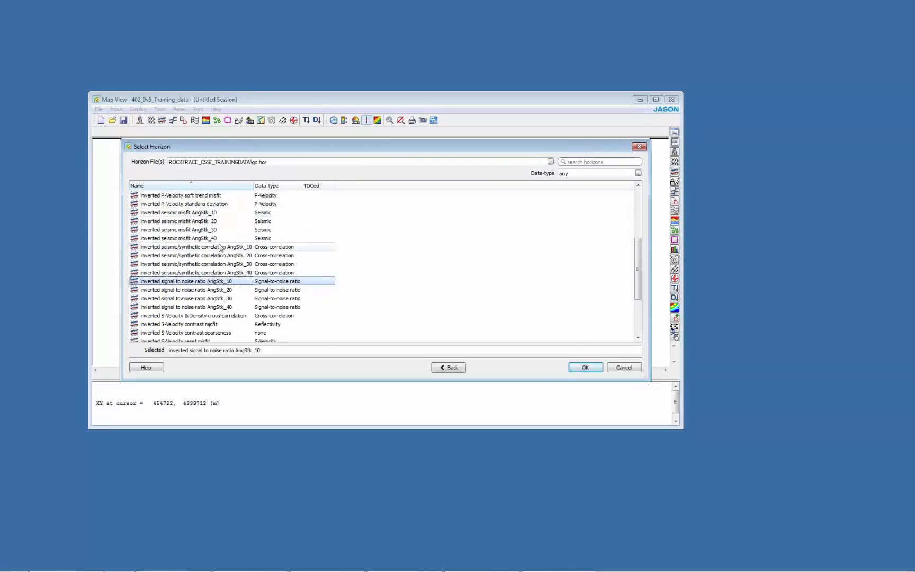
pyautogui.click(195, 247)
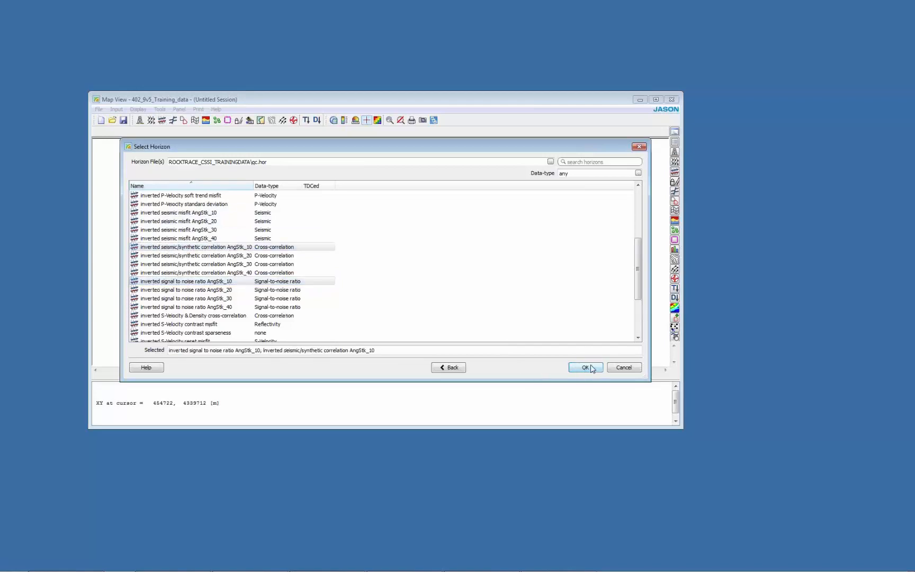
pyautogui.click(586, 367)
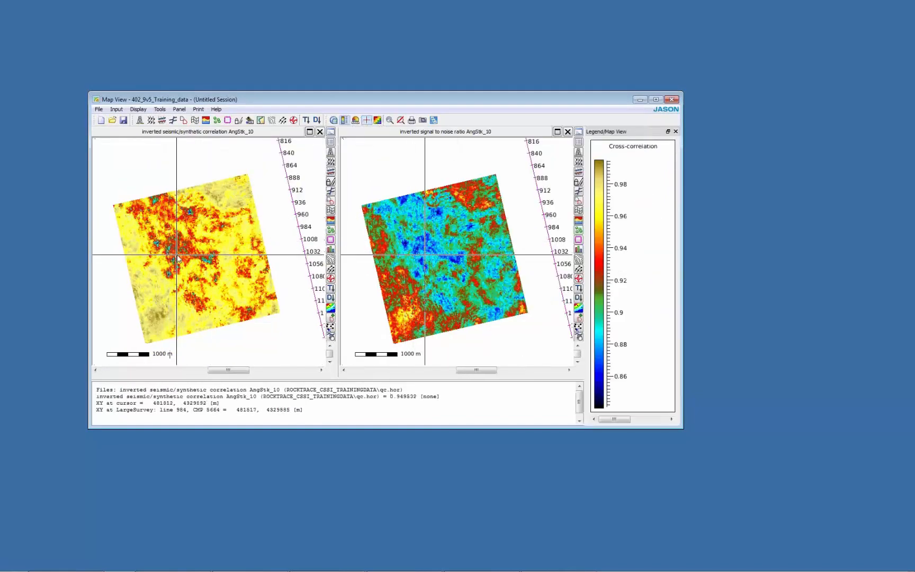
# Replace the whole-inline section with an arbitrary line drawn across the QC maps.
pyautogui.click(207, 262)
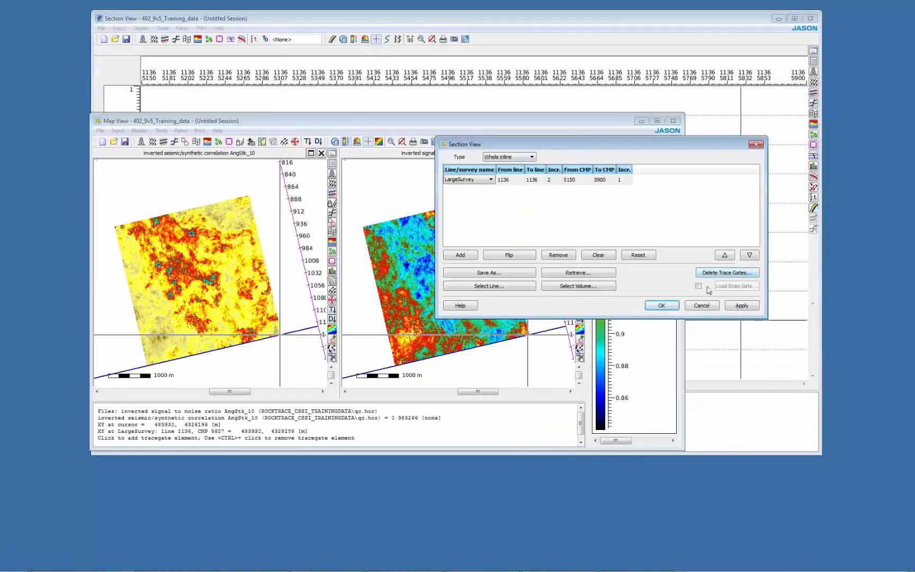
pyautogui.click(699, 286)
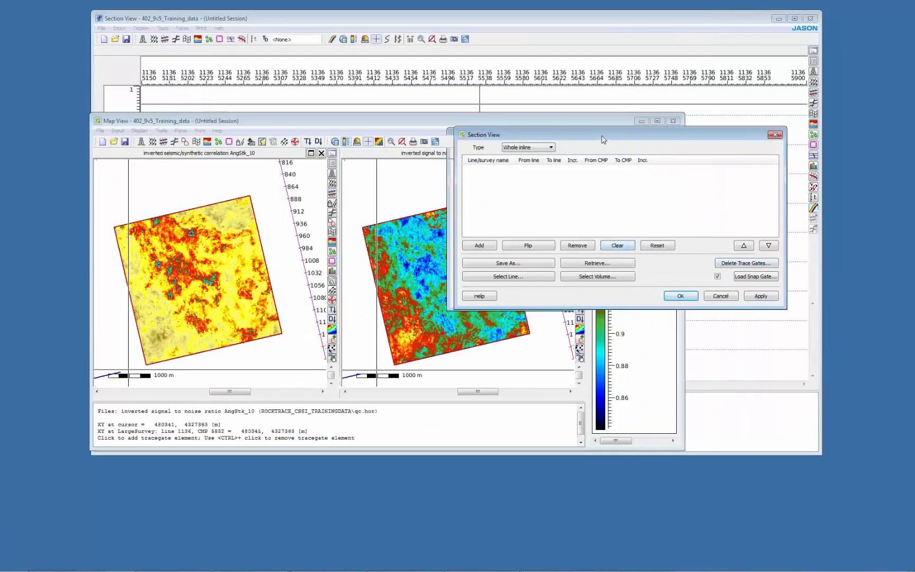
pyautogui.click(608, 89)
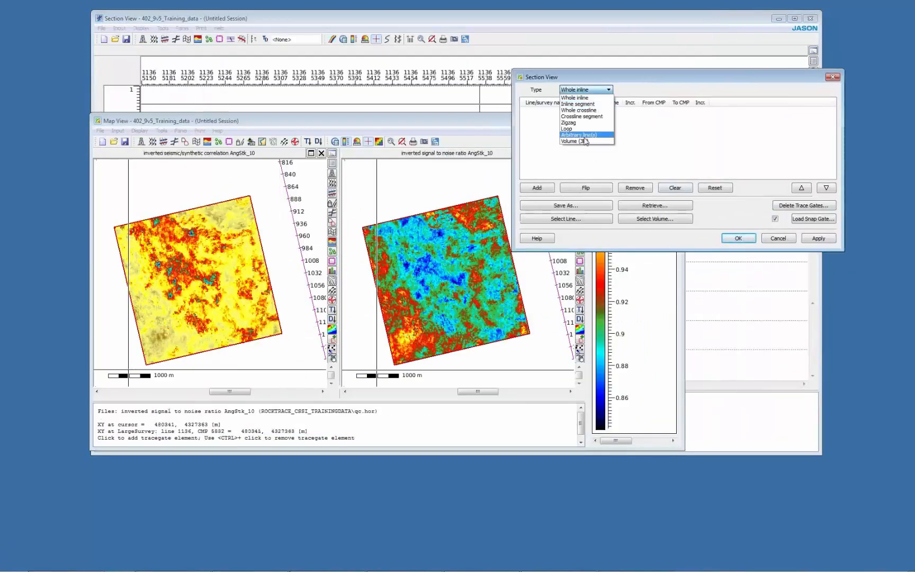
pyautogui.click(581, 136)
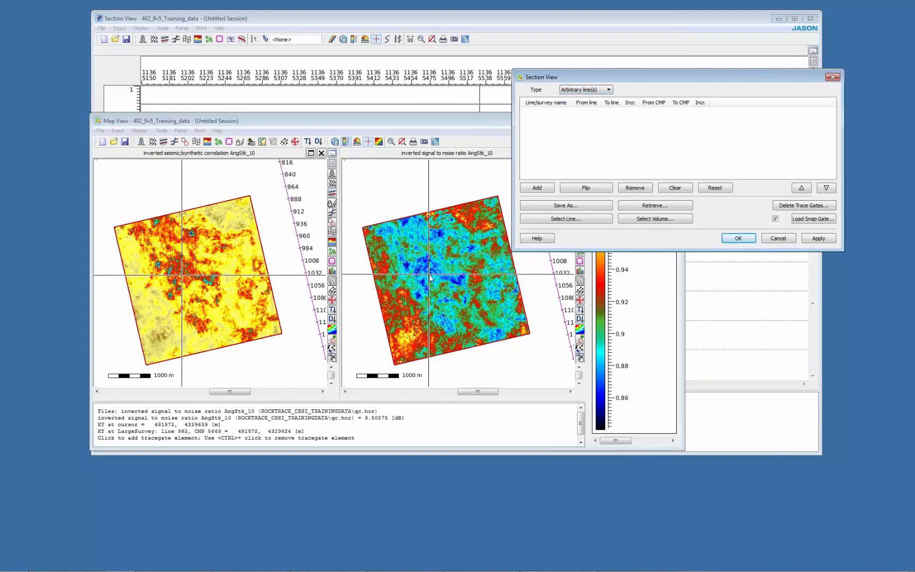
pyautogui.click(537, 188)
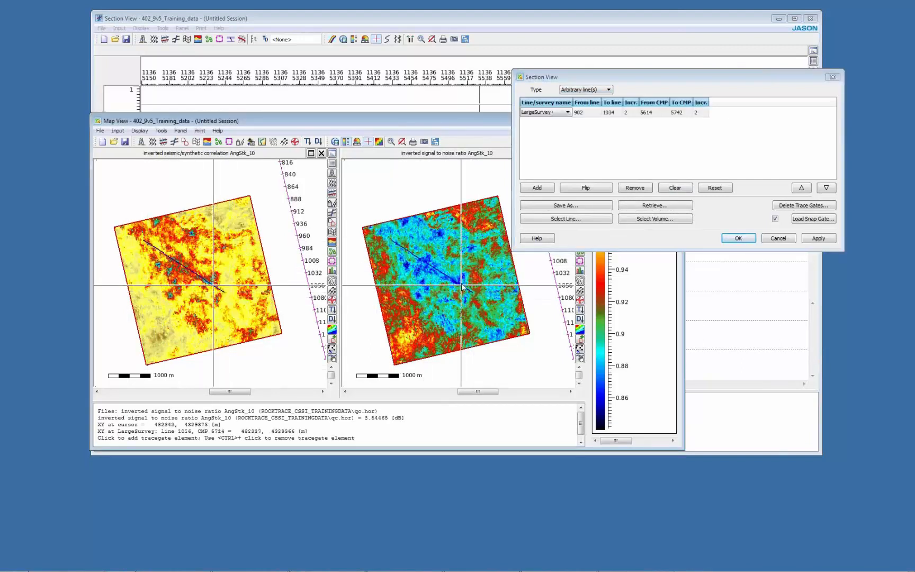
pyautogui.click(738, 239)
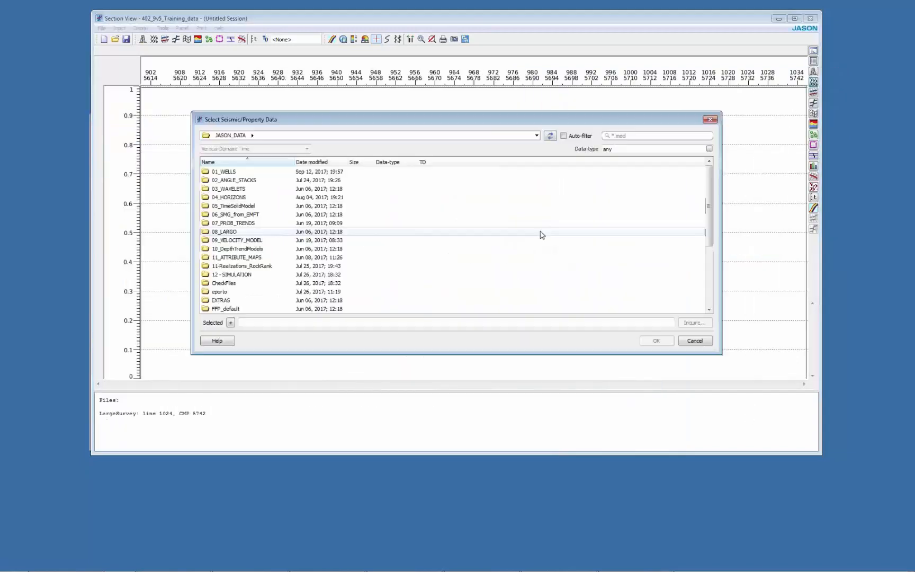
# Load the AngStk_10 inverted residuals from ROCKTRACE_CSSI_TRAININGDATA as wiggles with red fill.
pyautogui.doubleClick(235, 180)
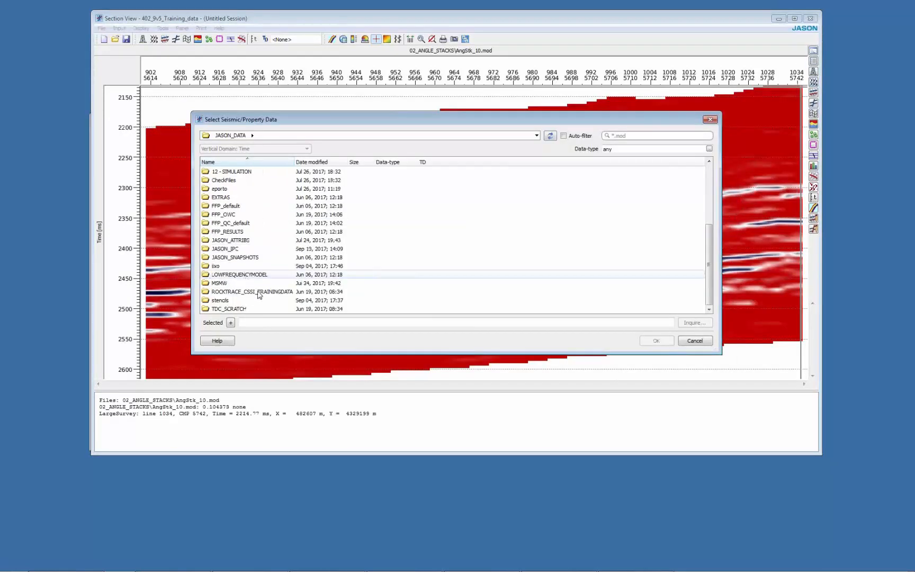
pyautogui.doubleClick(252, 291)
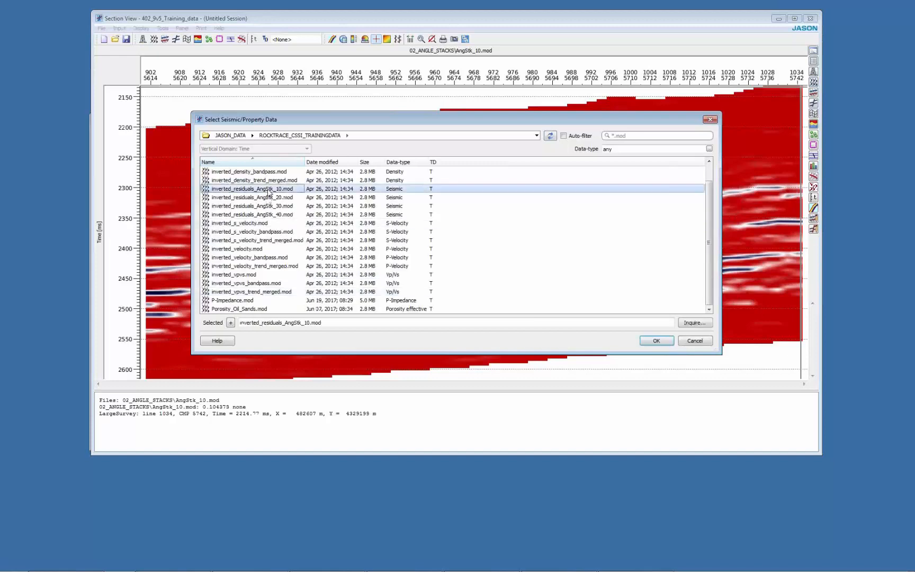
pyautogui.click(657, 341)
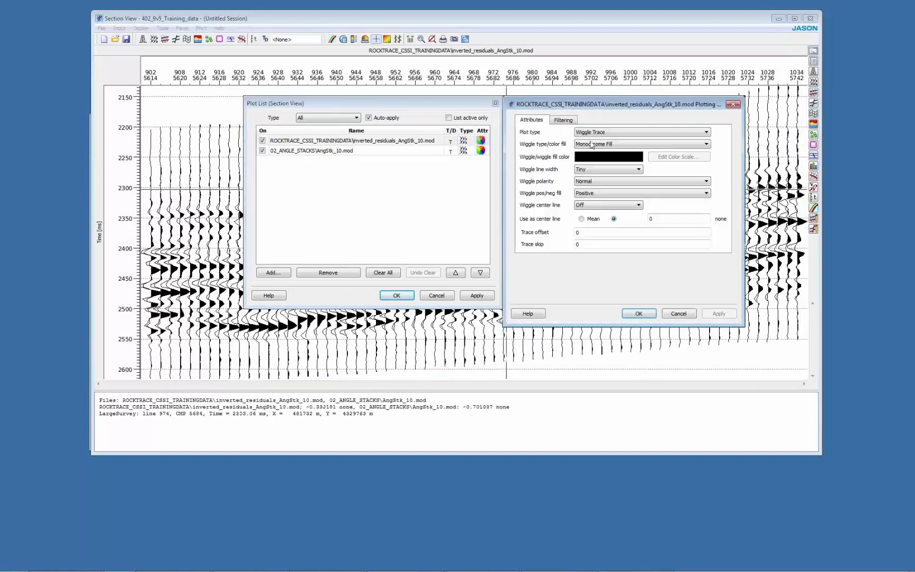
pyautogui.click(609, 157)
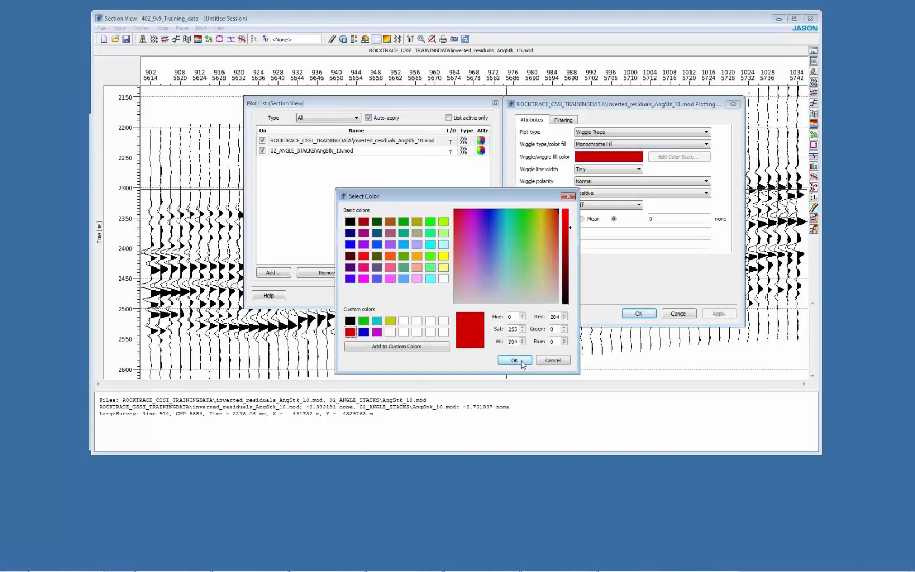
# Apply the red residual fill and bring the arbitrary-line section forward.
pyautogui.click(515, 360)
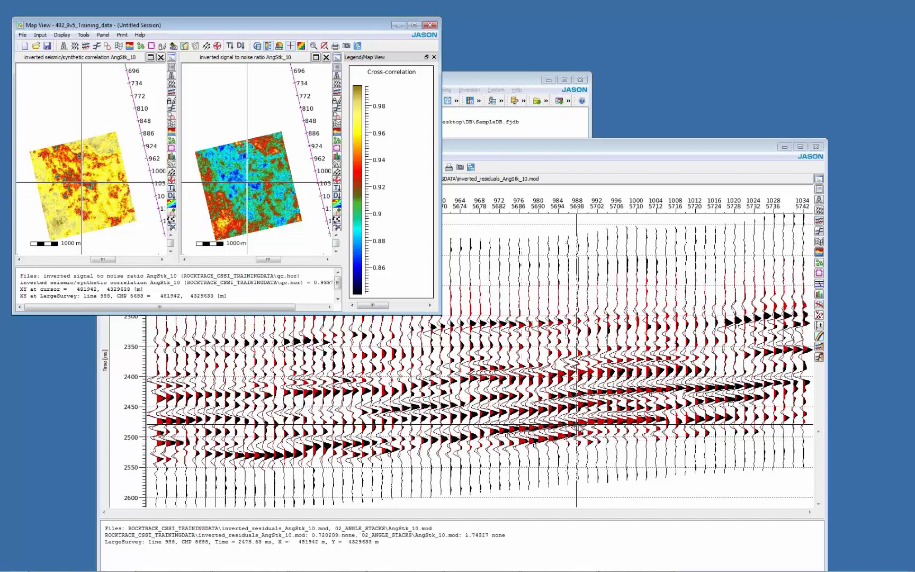
pyautogui.click(470, 266)
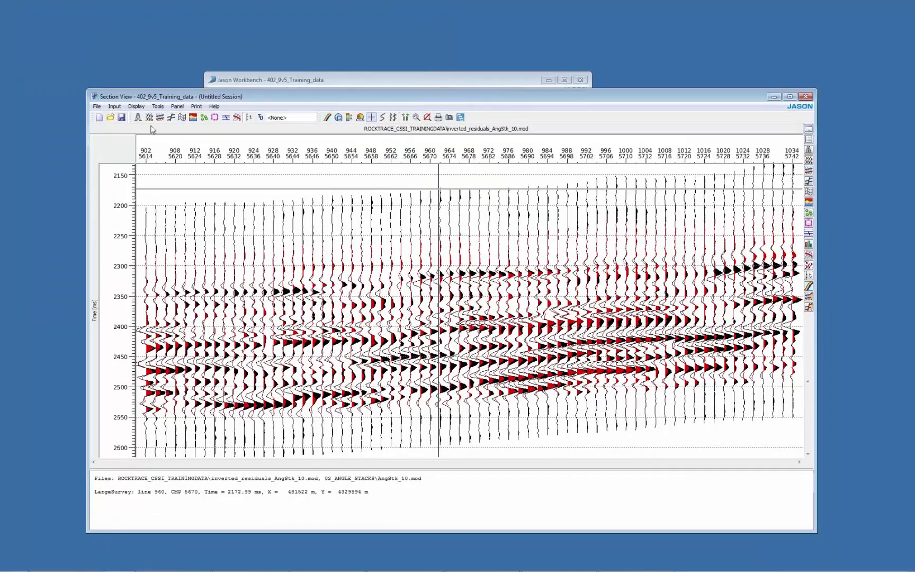
# Switch the section to the allWells trace gate and clear both plotted volumes.
pyautogui.click(114, 106)
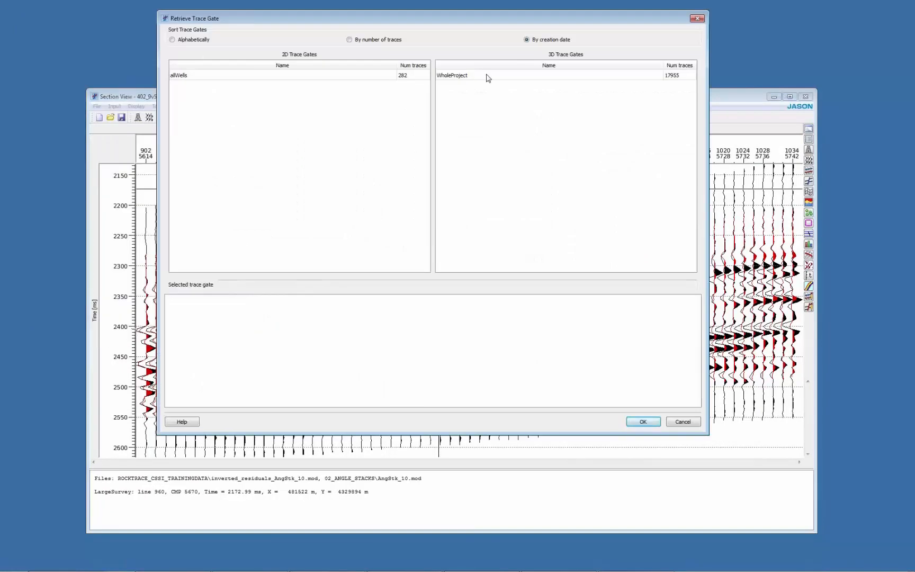
pyautogui.click(643, 422)
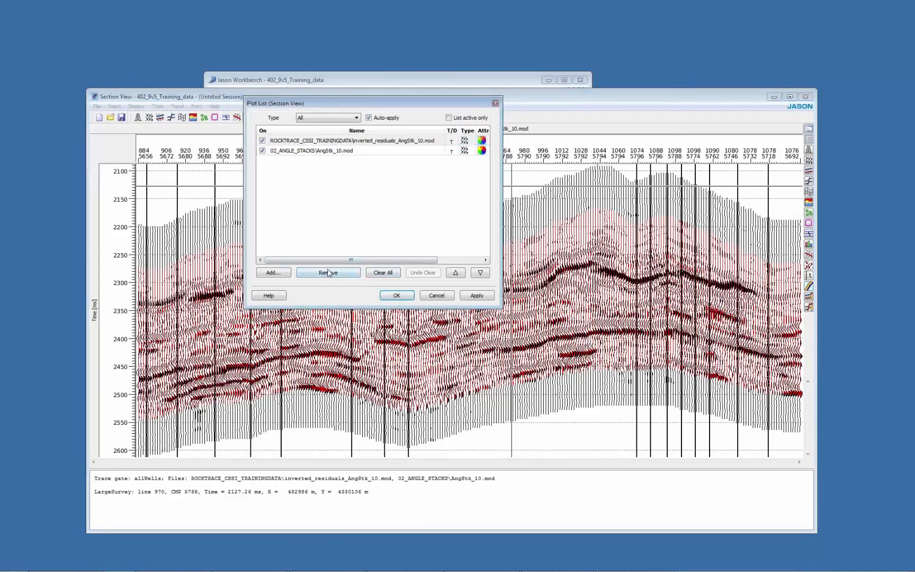
pyautogui.click(329, 272)
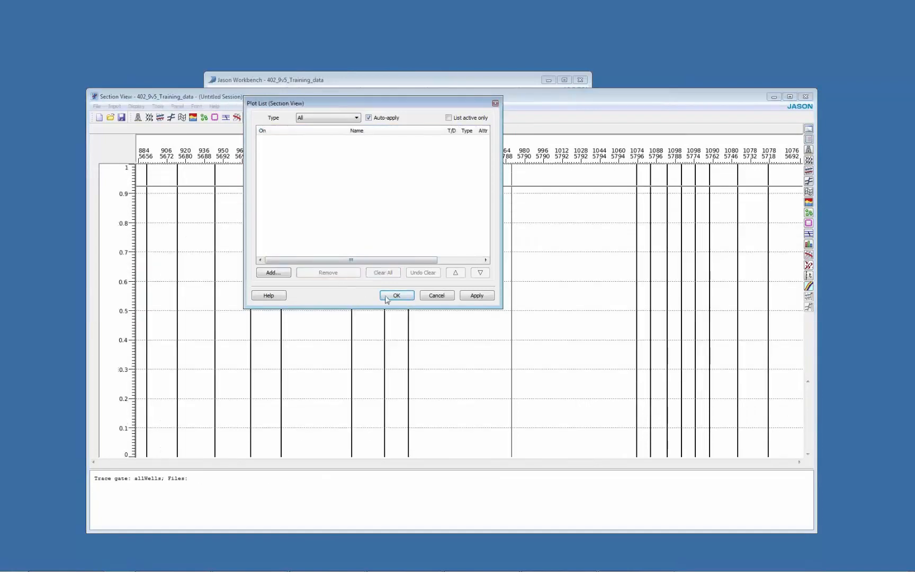
pyautogui.click(398, 296)
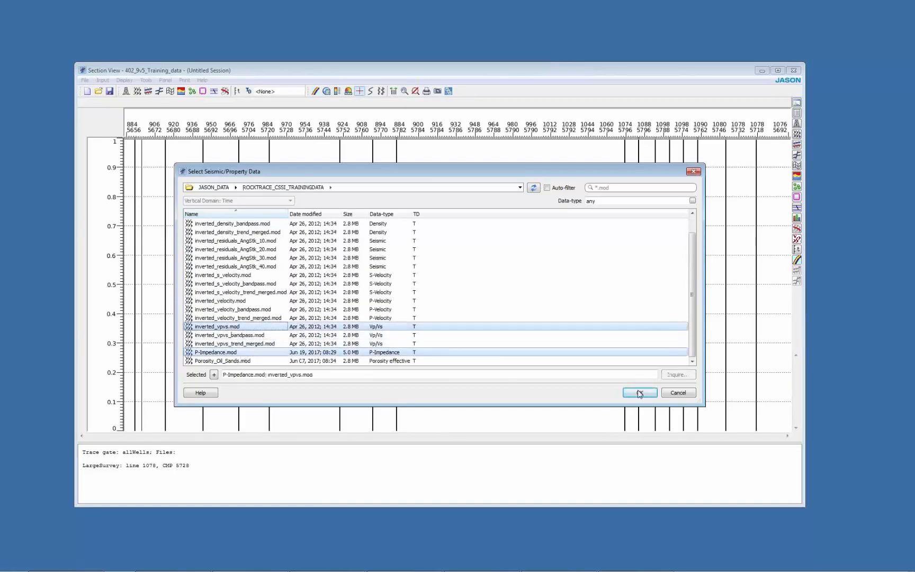
# Load P-Impedance and inverted Vp/Vs side by side and start well selection.
pyautogui.click(640, 392)
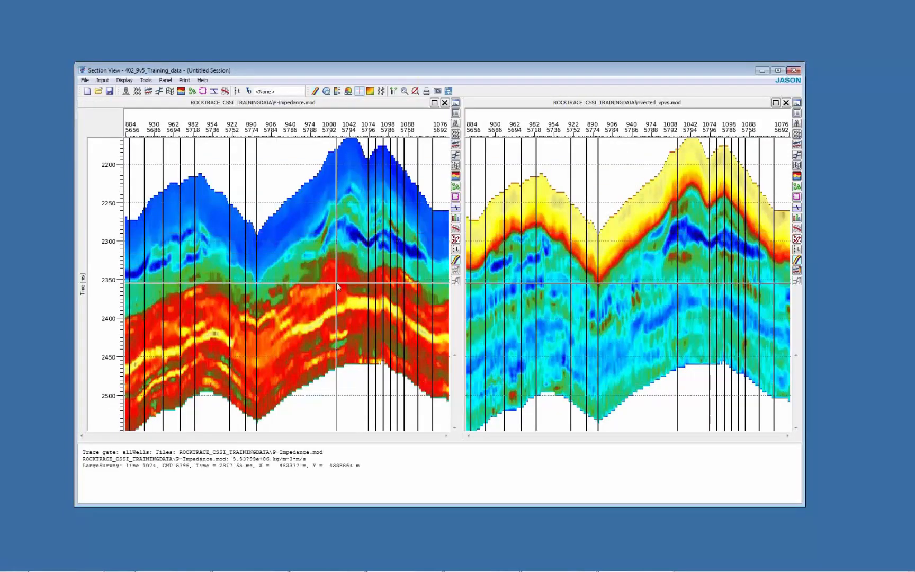
pyautogui.click(384, 262)
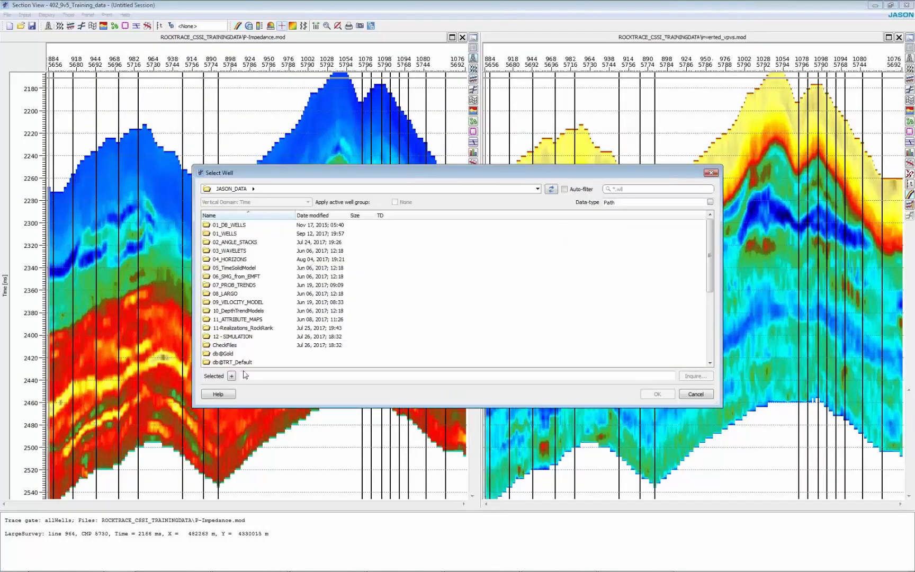
# Load well3 and well5 with their log curves onto both inverted sections.
pyautogui.doubleClick(226, 233)
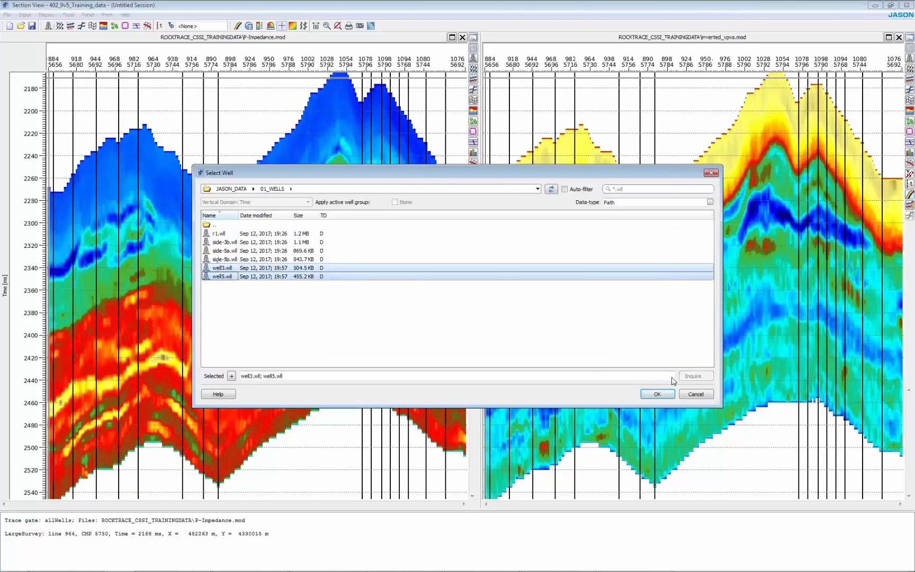
pyautogui.click(657, 394)
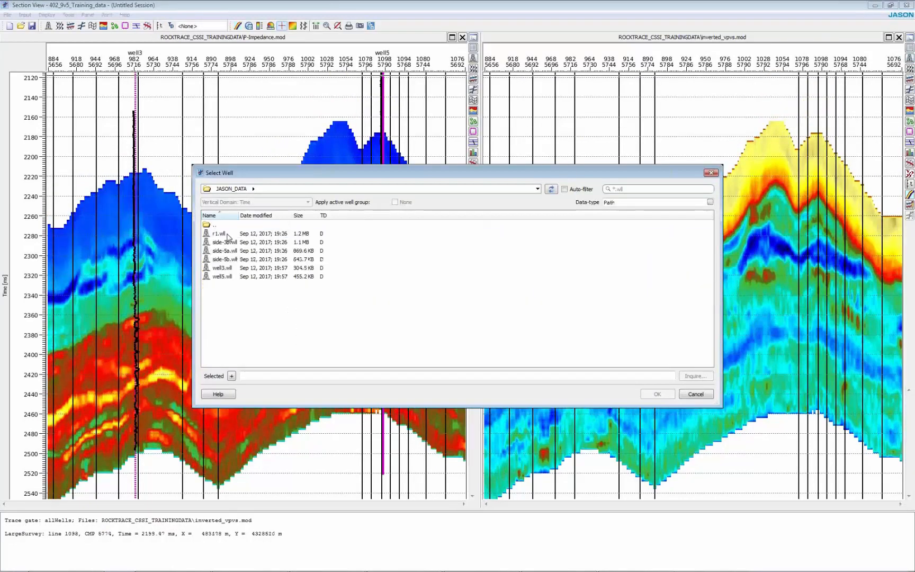
pyautogui.click(658, 394)
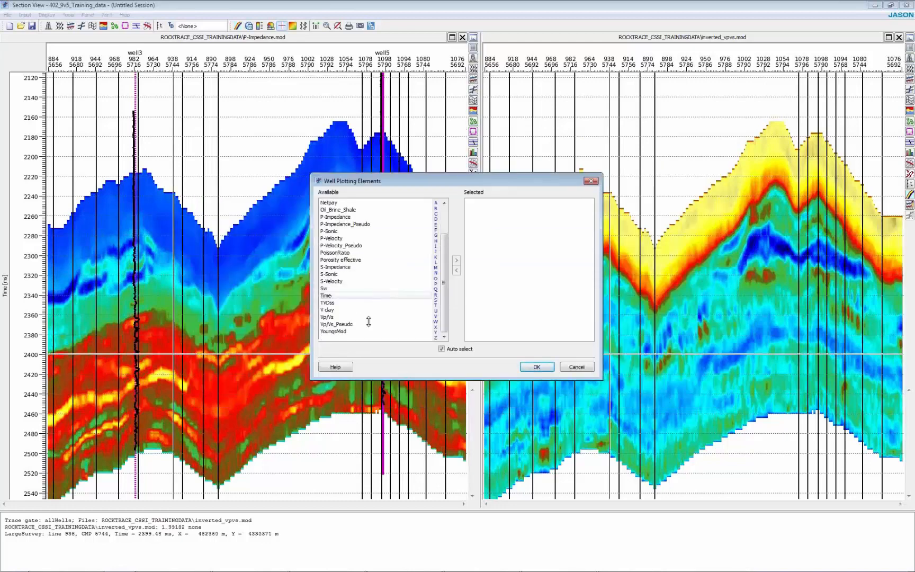
pyautogui.click(43, 15)
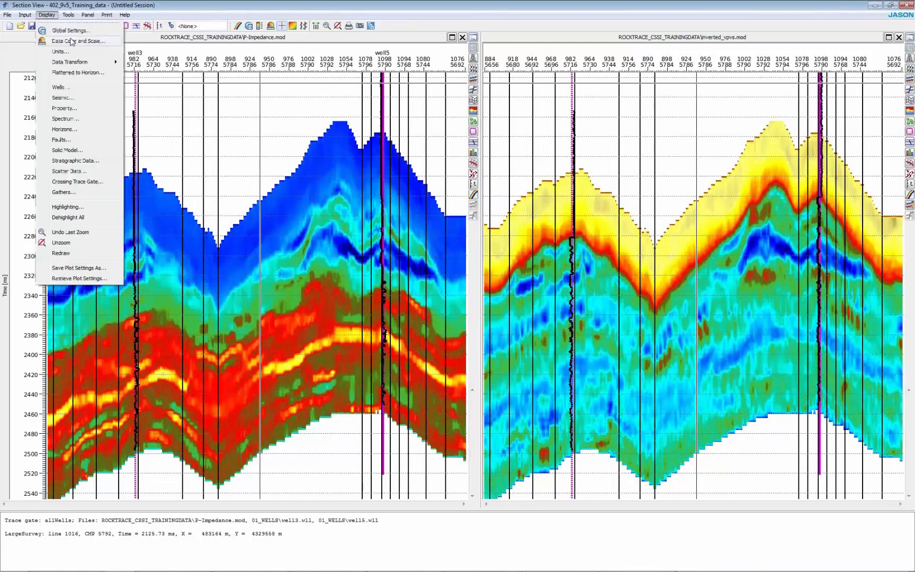
# Set the well log plot type to Density so logs show as colour-filled columns.
pyautogui.click(74, 40)
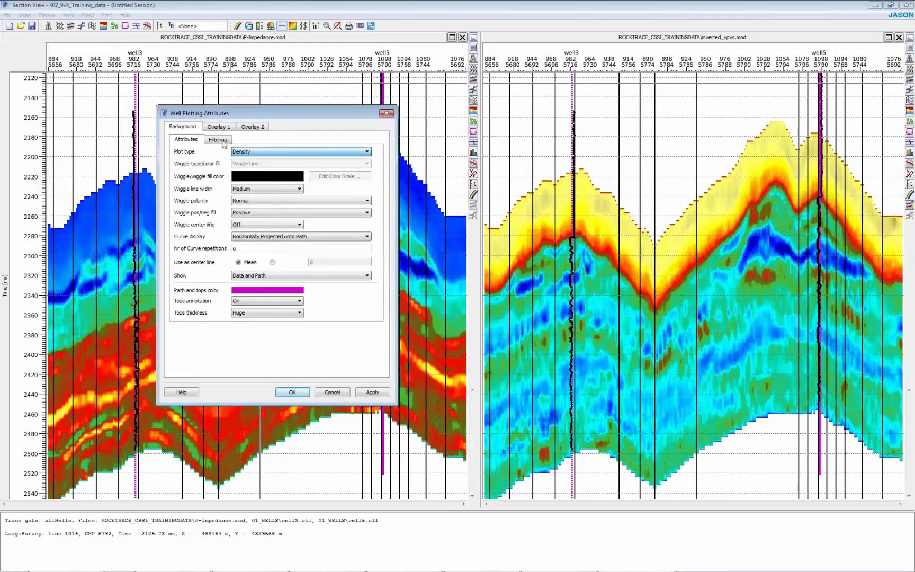
pyautogui.click(218, 140)
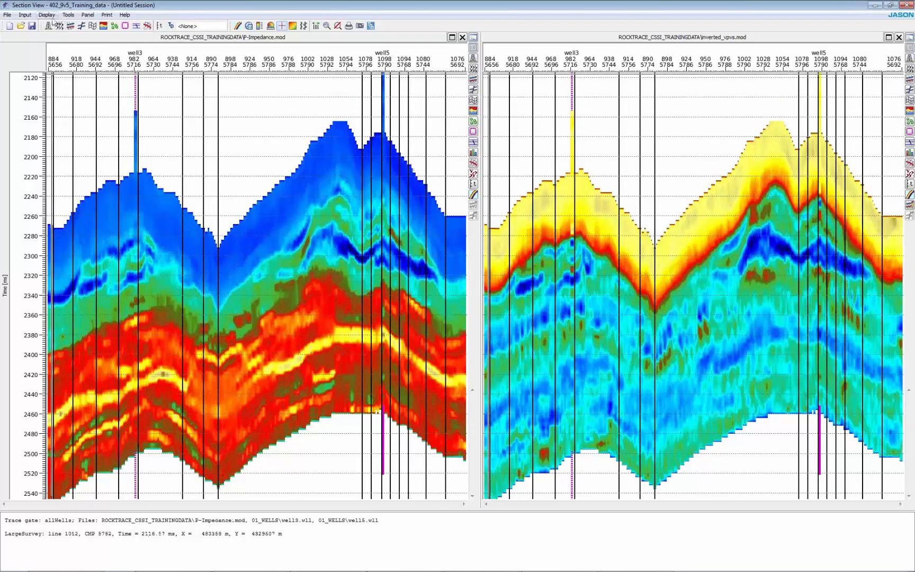
# Apply a 10–60 Hz bandpass filter to the plotted property sections.
pyautogui.click(48, 14)
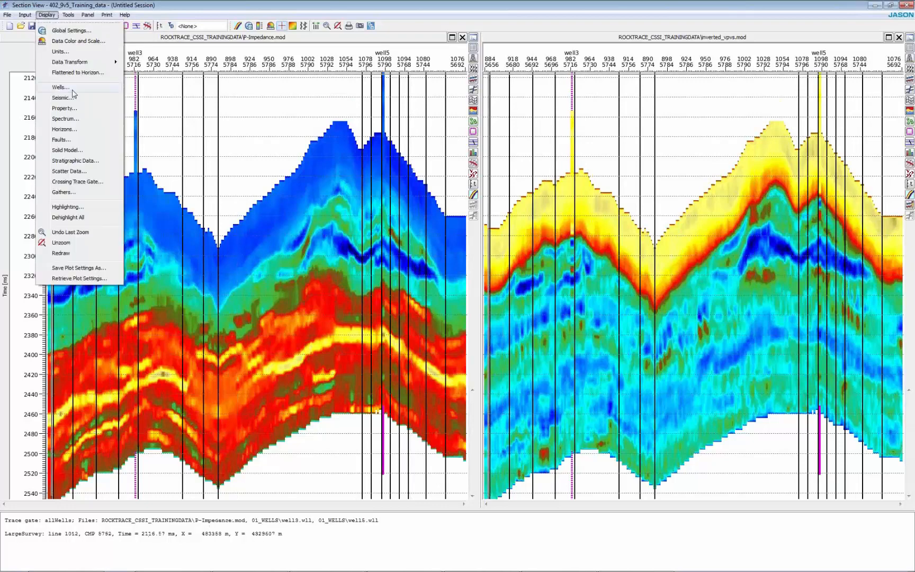
pyautogui.moveTo(70, 98)
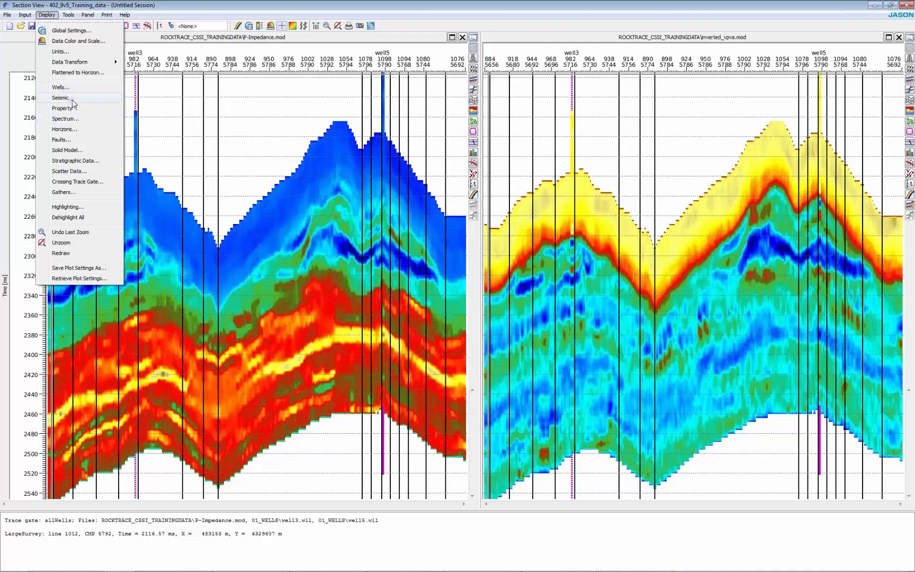
pyautogui.click(63, 108)
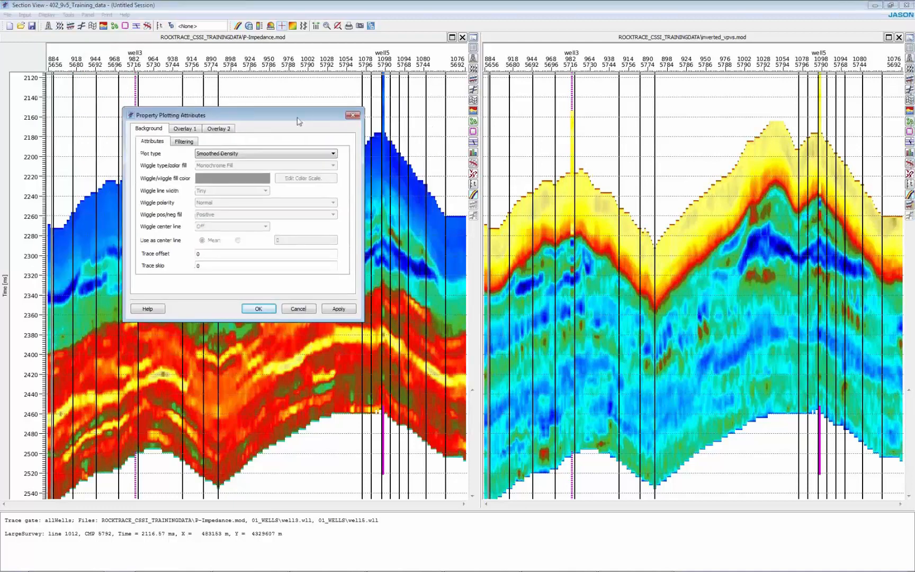
pyautogui.click(185, 141)
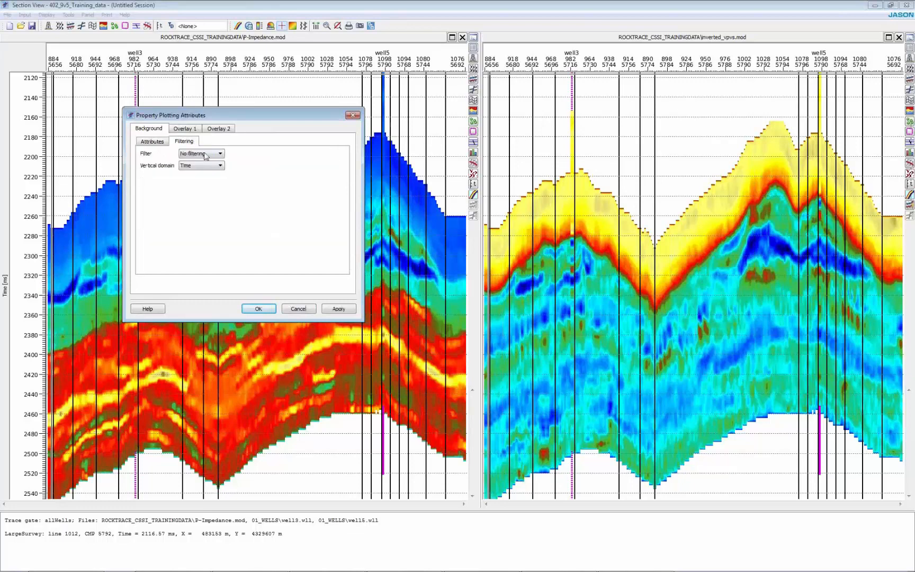
pyautogui.click(219, 154)
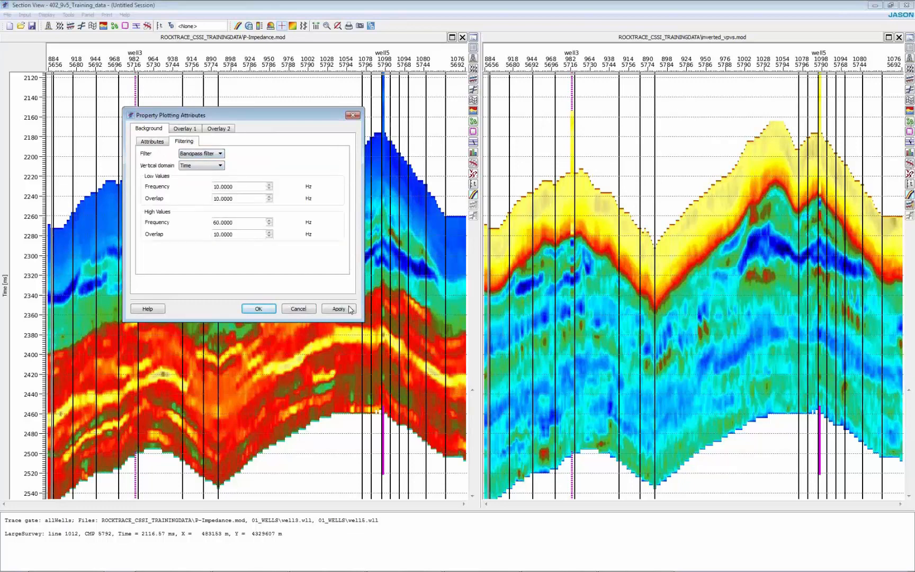
pyautogui.click(339, 310)
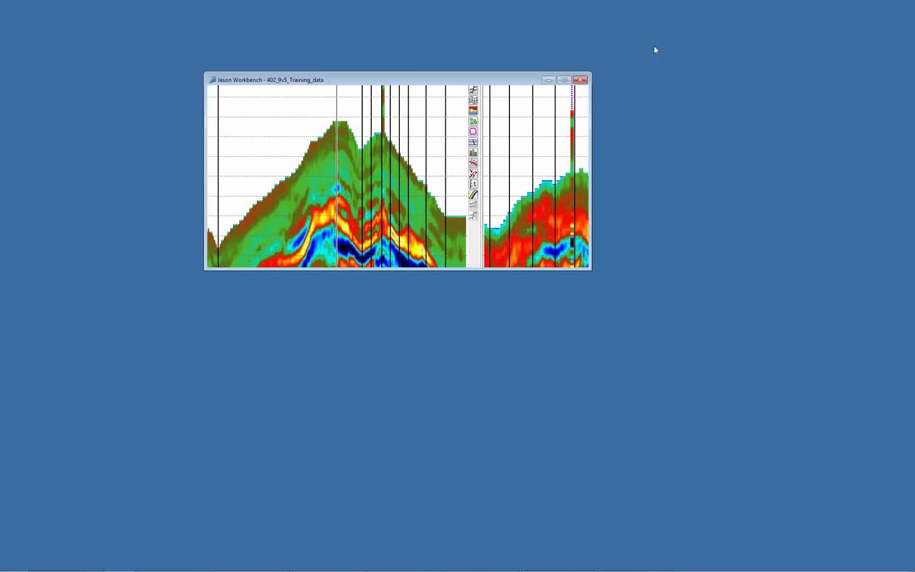
# Load well3 and well5 into the Well Manager via Wells and Wavelets.
pyautogui.click(312, 89)
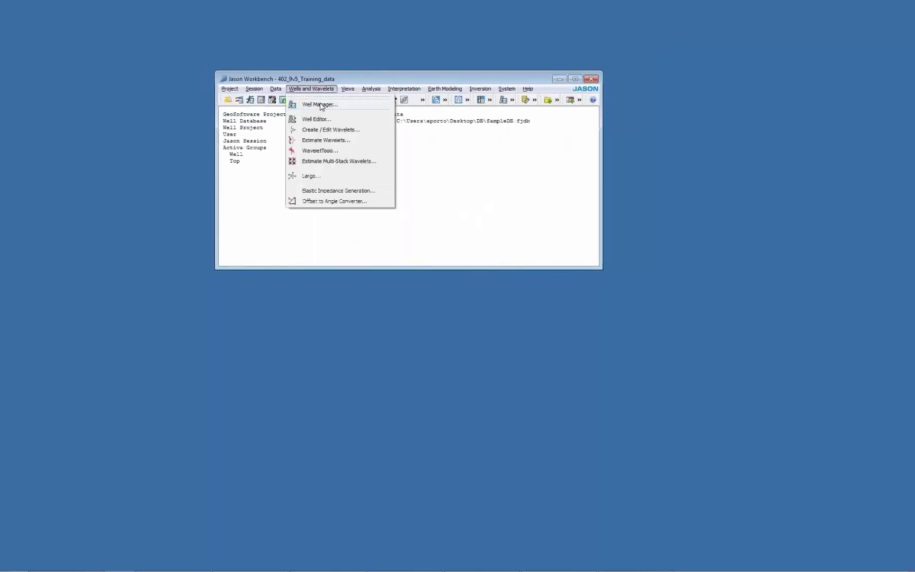
pyautogui.click(320, 104)
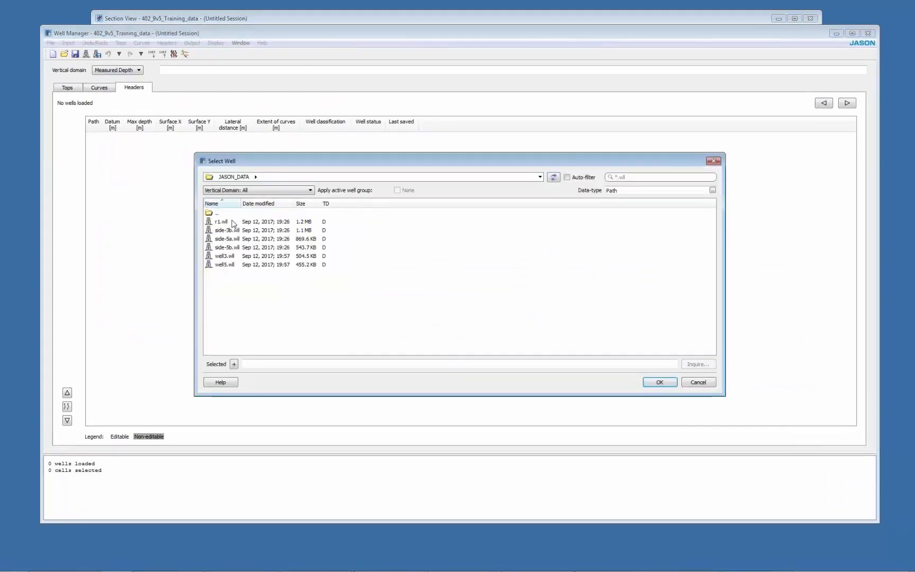
pyautogui.click(660, 381)
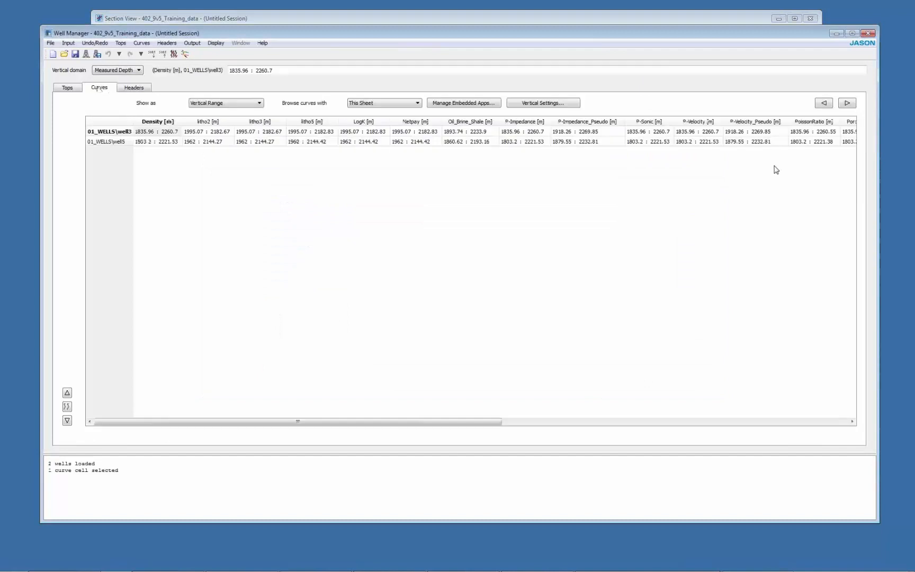
pyautogui.moveTo(217, 114)
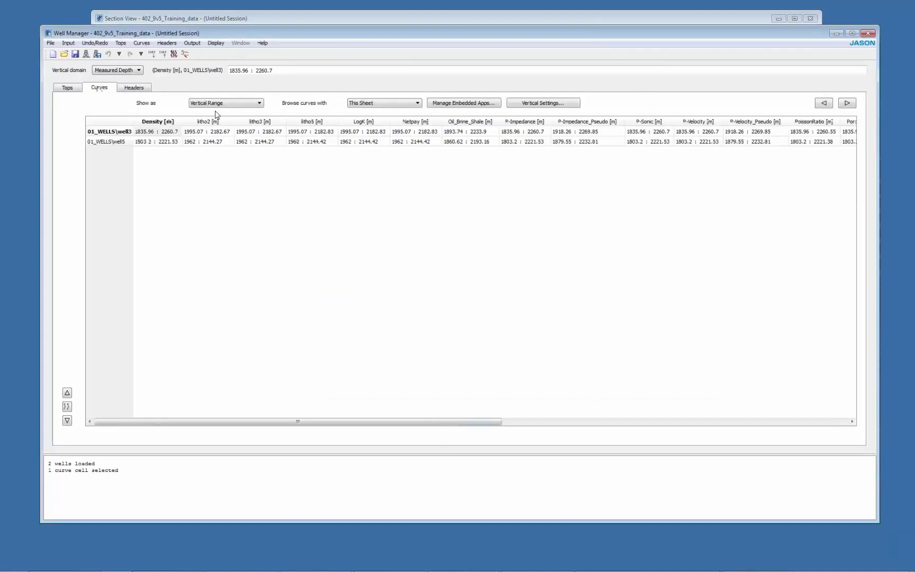
pyautogui.click(142, 44)
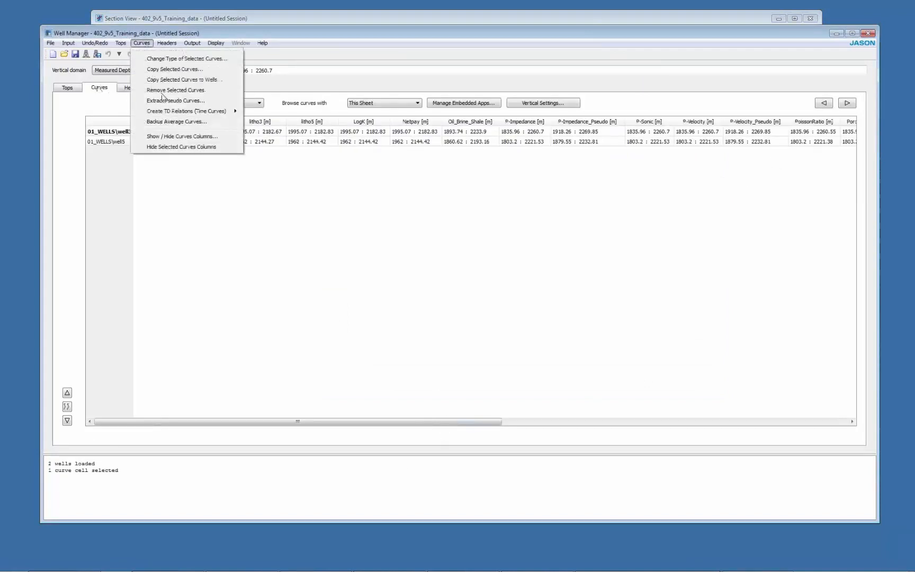
# Set up pseudo-curve extraction at both wells from inverted_vpvs.mod and P-Impedance.mod.
pyautogui.click(176, 101)
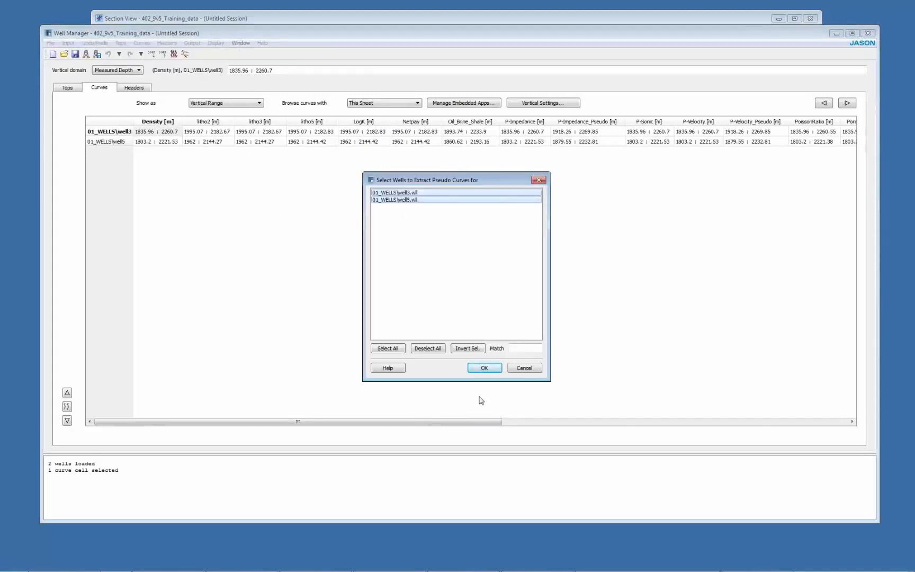
pyautogui.click(484, 368)
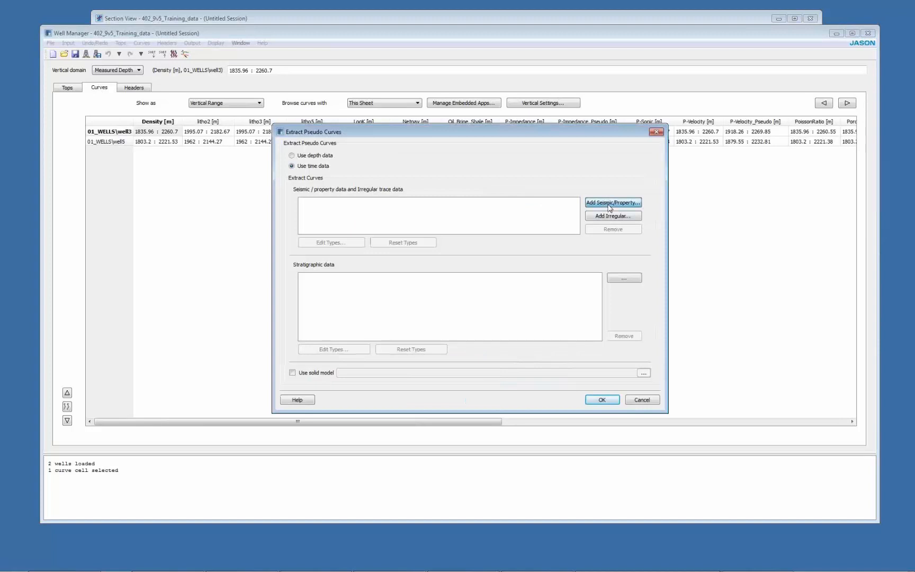
pyautogui.click(613, 203)
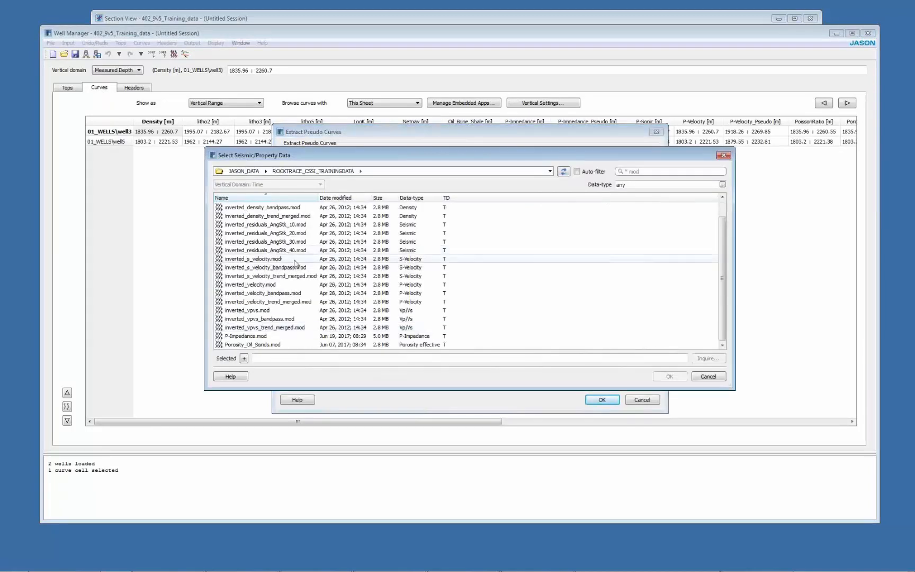
pyautogui.click(247, 310)
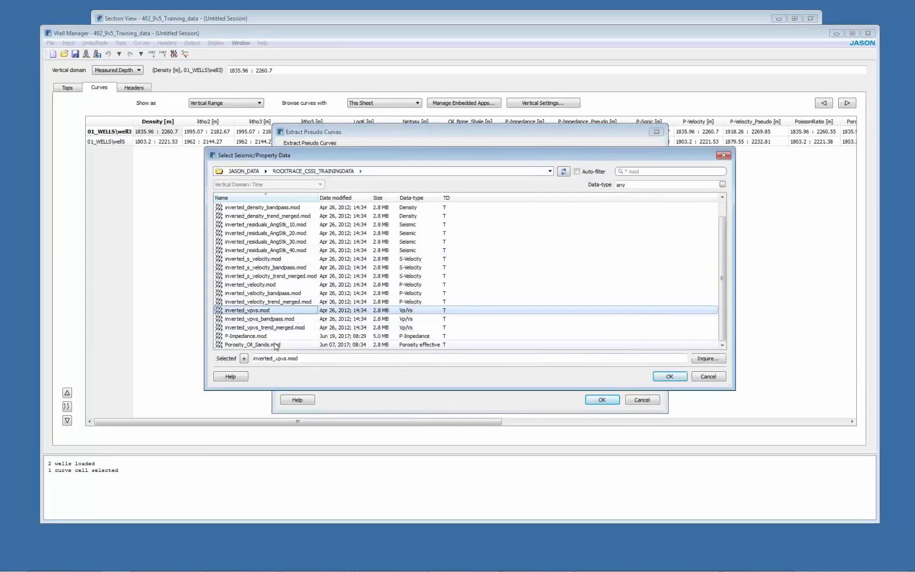
pyautogui.click(670, 376)
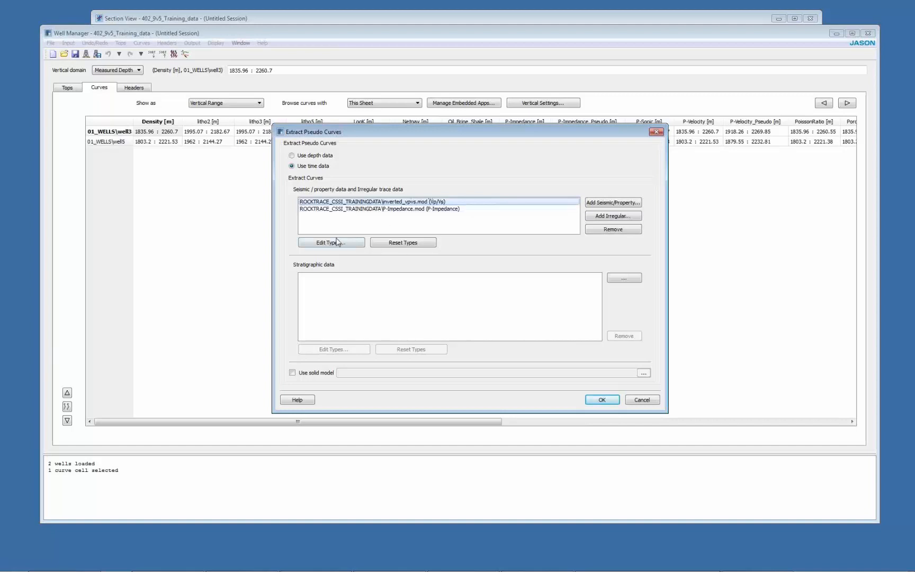
# Type the curves as Vp/Vs_Pseudo and P-Impedance_Pseudo, run extraction, replacing existing curves.
pyautogui.click(331, 242)
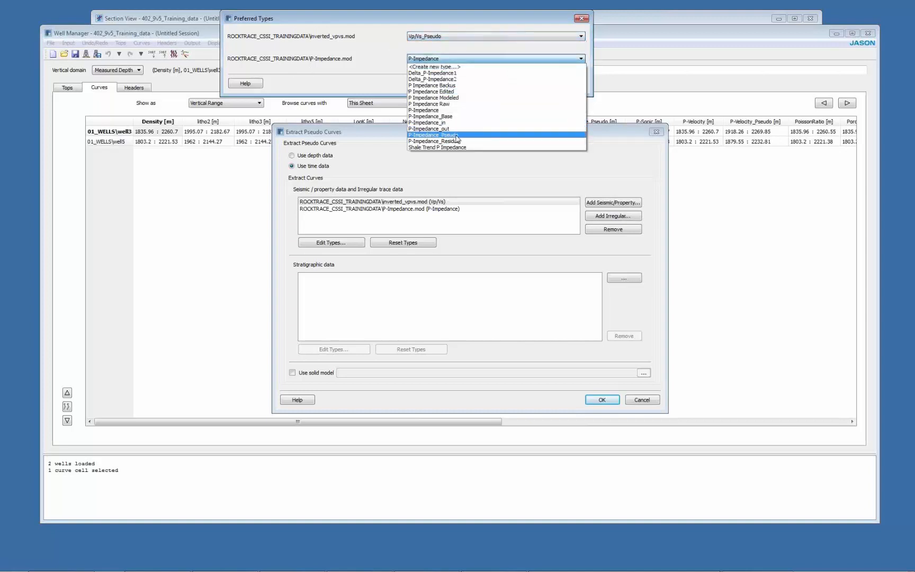
pyautogui.click(437, 135)
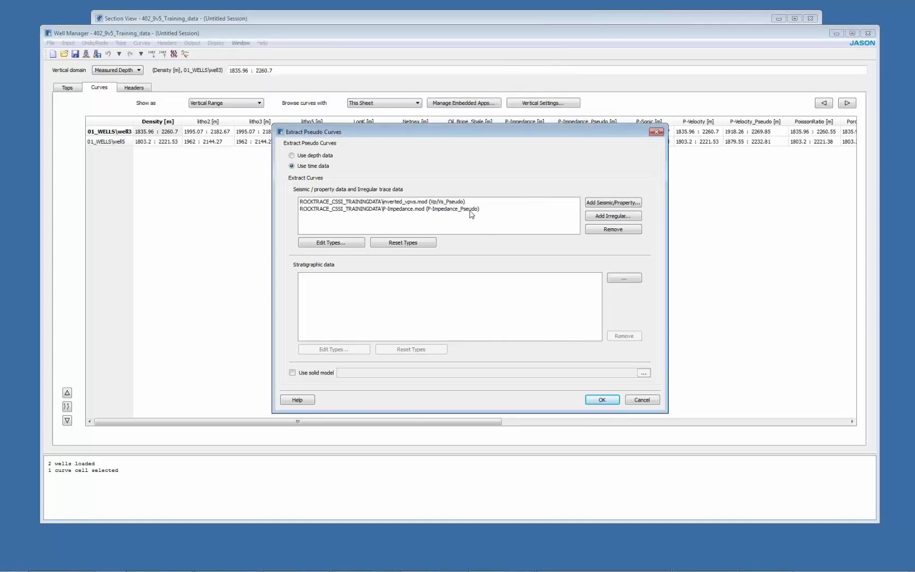
pyautogui.click(603, 401)
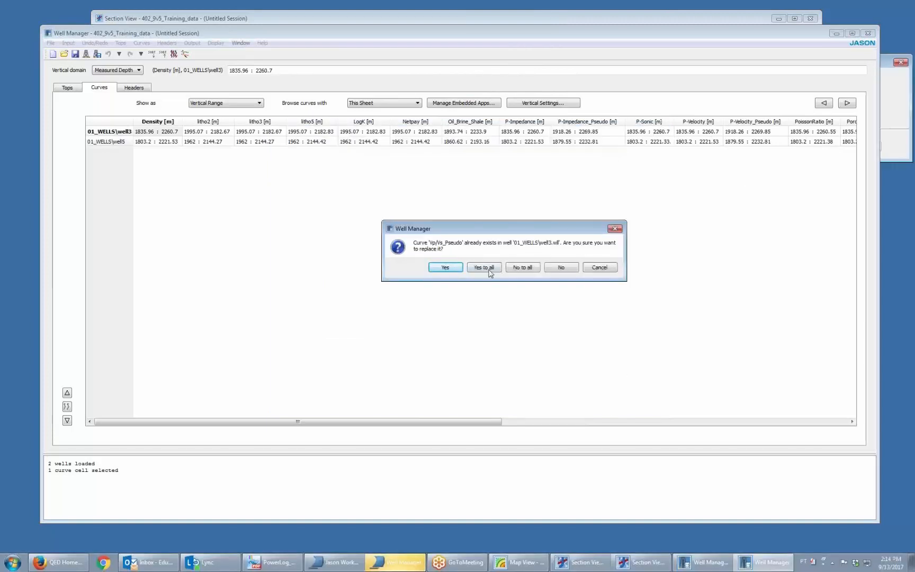
pyautogui.click(483, 267)
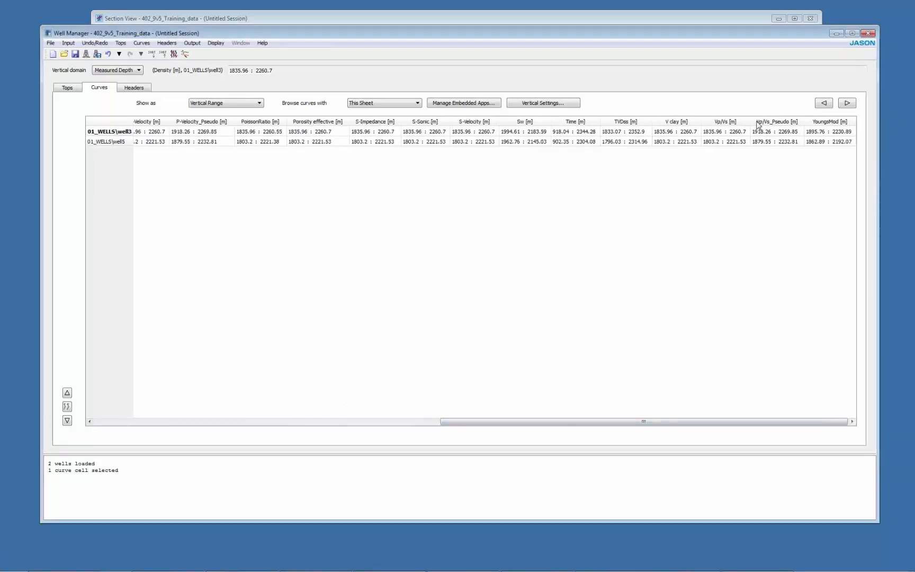
# Show the Vp/Vs and Vp/Vs_Pseudo curves for well3 and well5 in a well view.
pyautogui.click(778, 122)
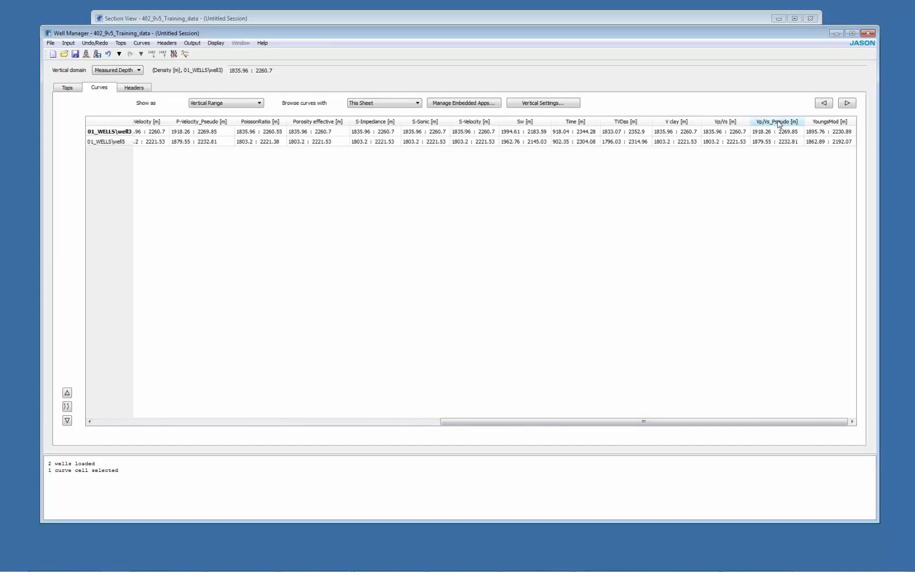
pyautogui.rightClick(725, 122)
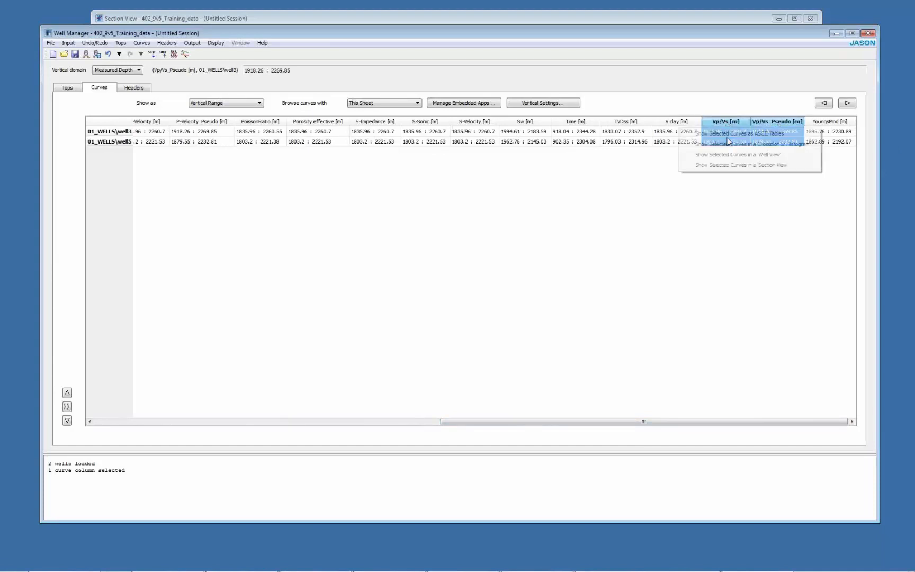
pyautogui.click(736, 155)
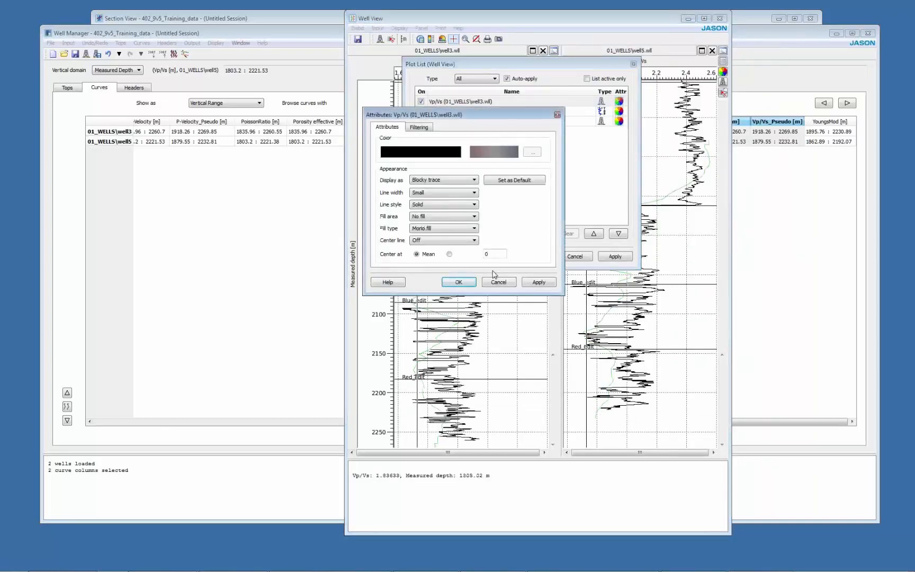
# Apply a 60 Hz high-cut filter to the Vp/Vs curves at both wells and close the well view.
pyautogui.click(458, 282)
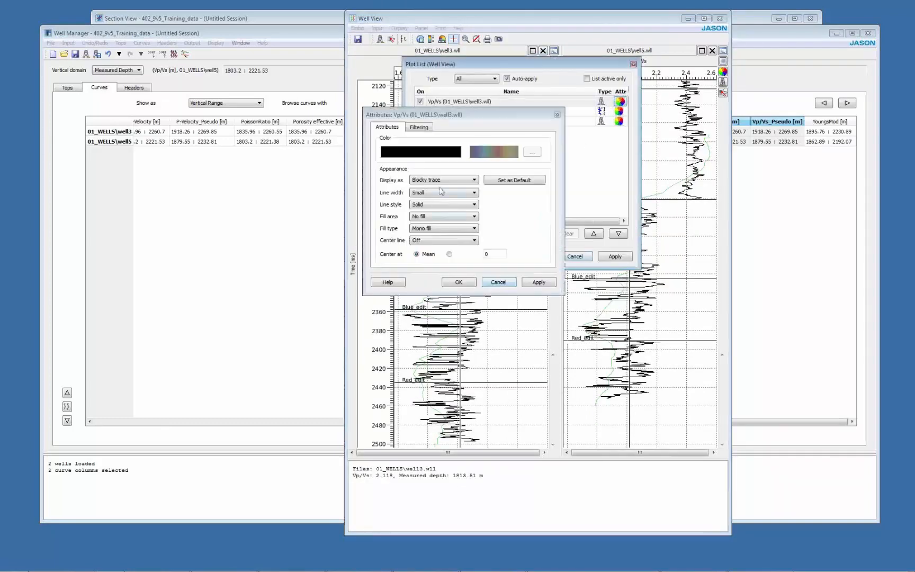
pyautogui.click(419, 127)
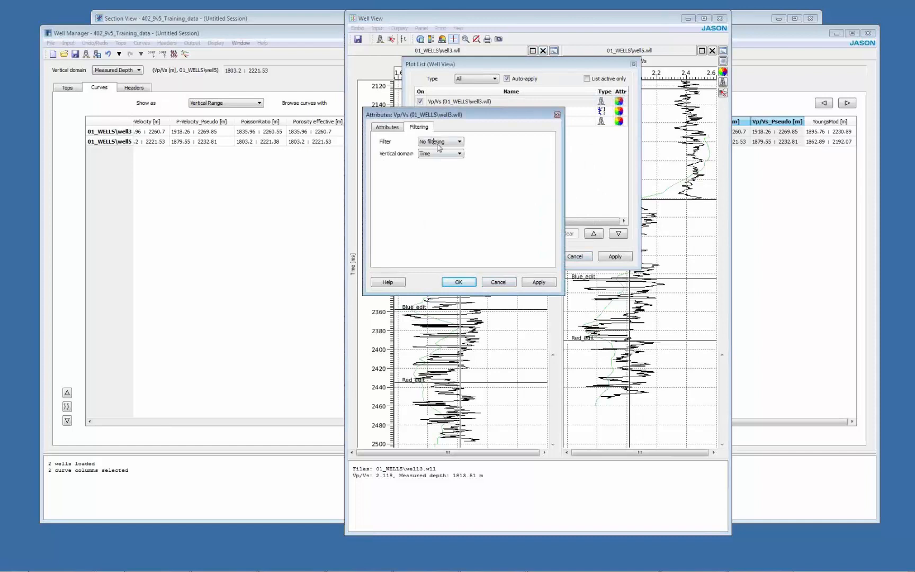
pyautogui.click(440, 142)
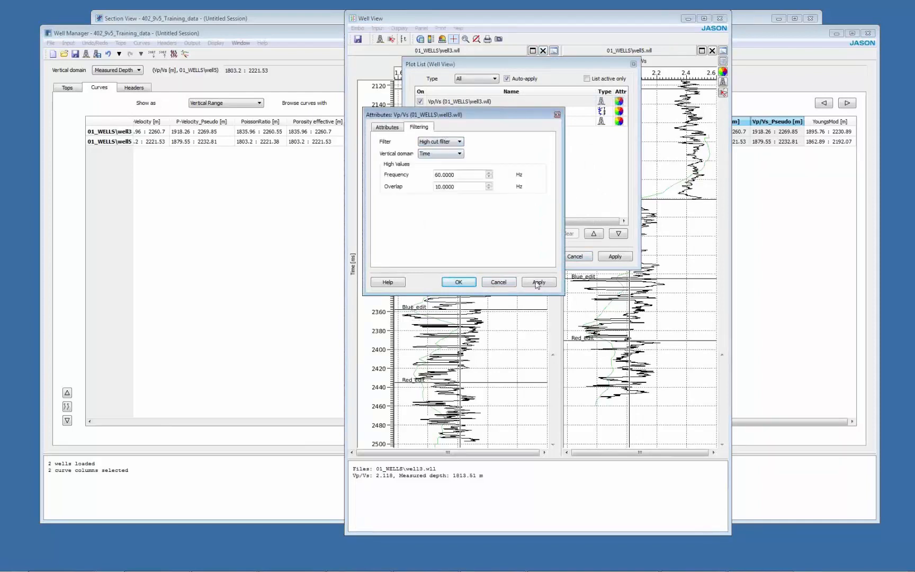
pyautogui.click(539, 281)
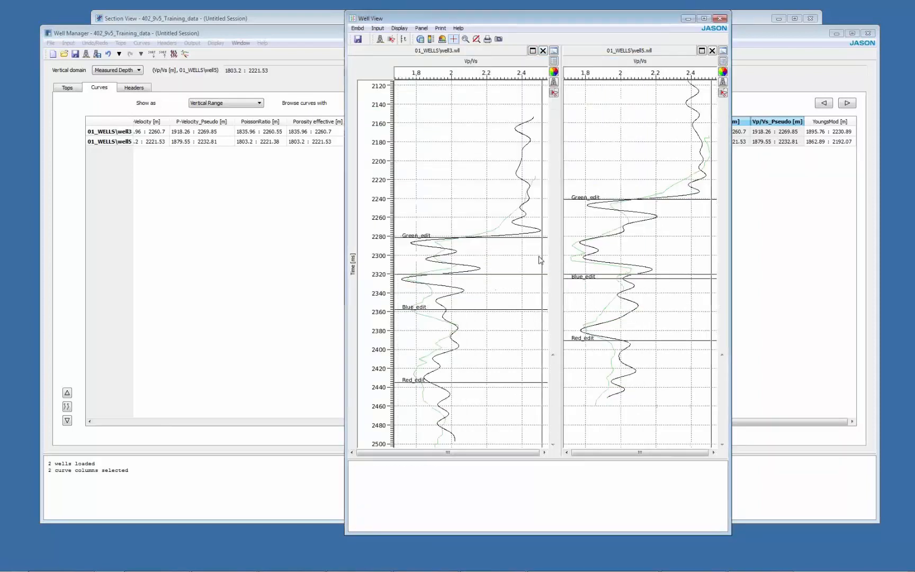
pyautogui.click(448, 435)
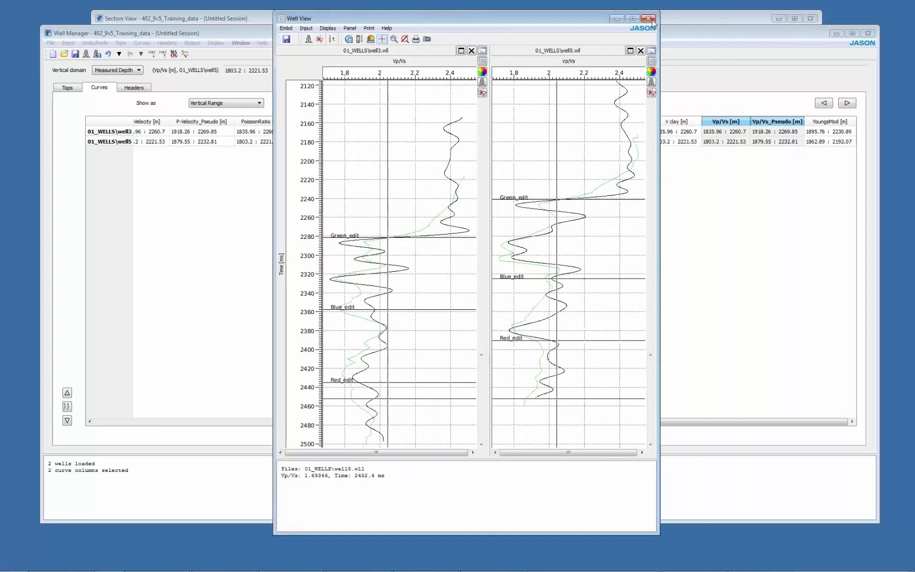
pyautogui.click(651, 17)
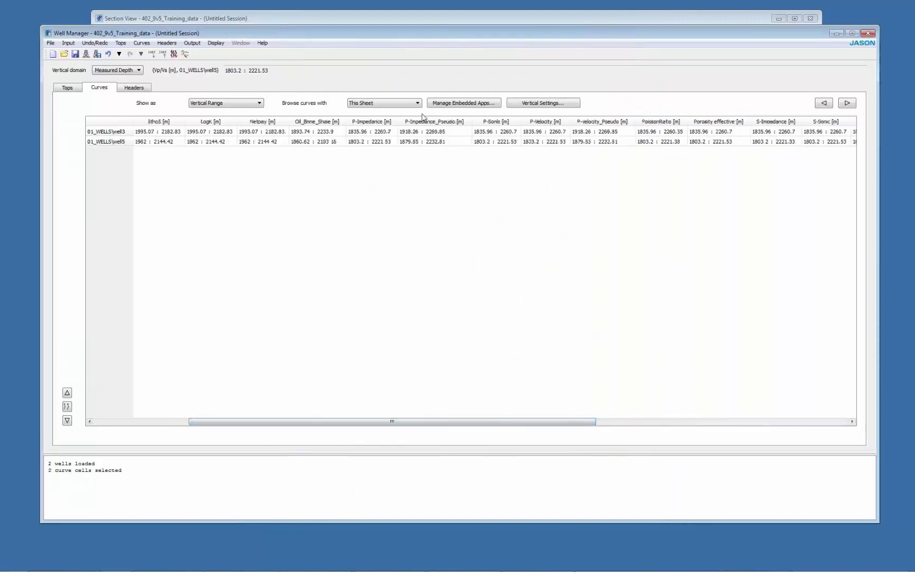
# Crossplot the two impedance curves for well3 and well5 with the vertical domain set to time.
pyautogui.rightClick(371, 131)
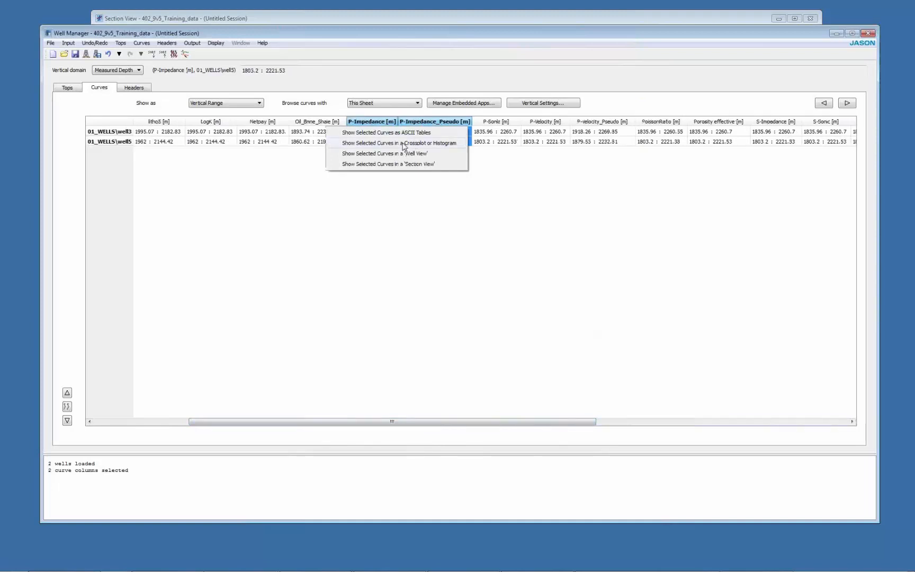
pyautogui.click(400, 143)
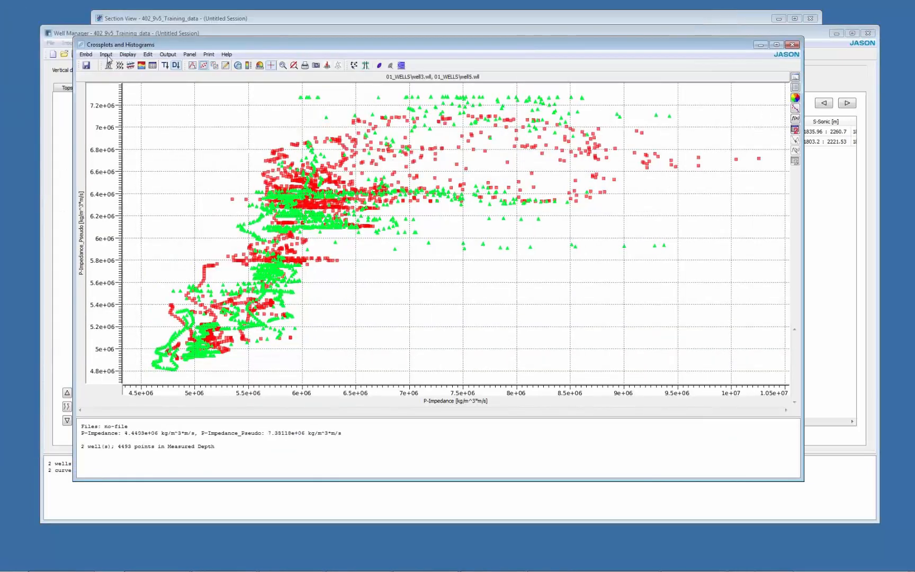
pyautogui.click(106, 54)
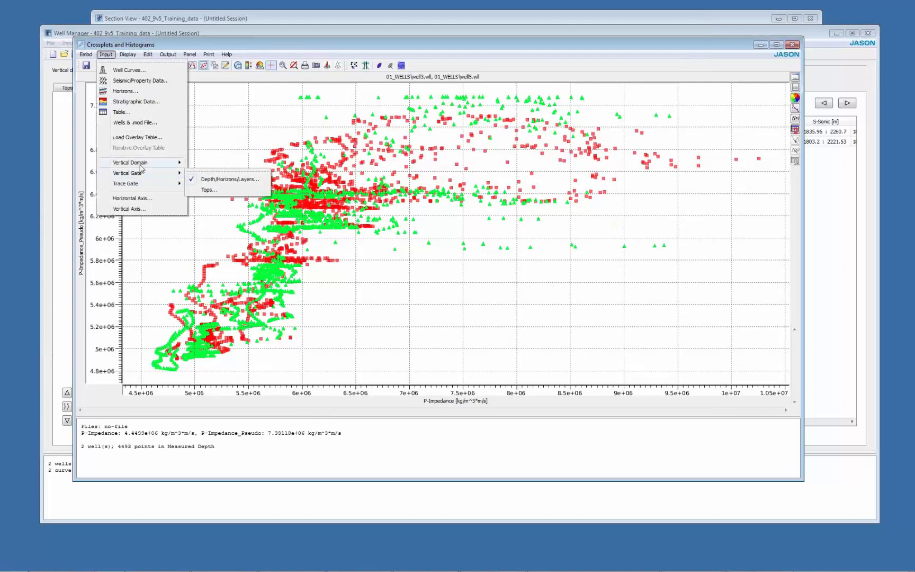
pyautogui.click(207, 178)
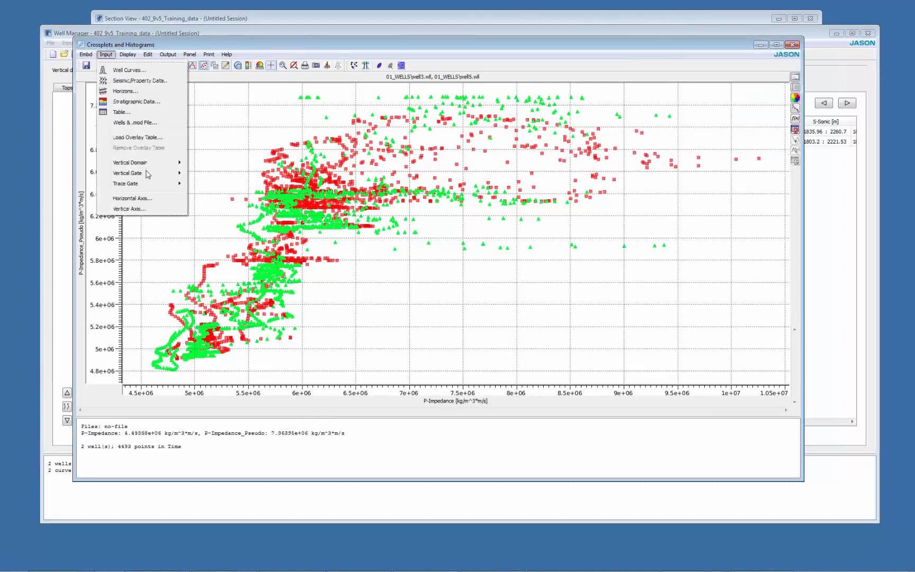
pyautogui.click(127, 54)
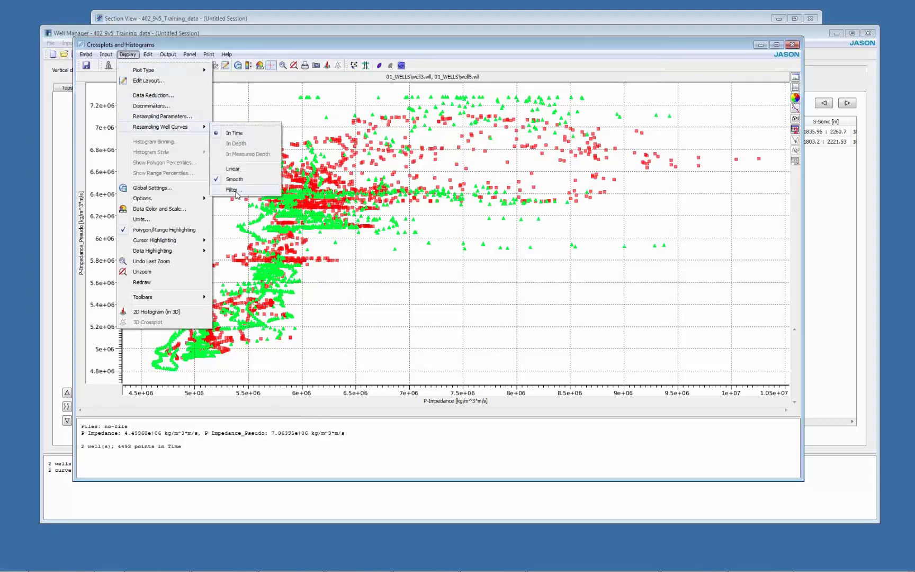
# Apply a 60 Hz high-cut filter to the crossplotted well curves.
pyautogui.click(232, 189)
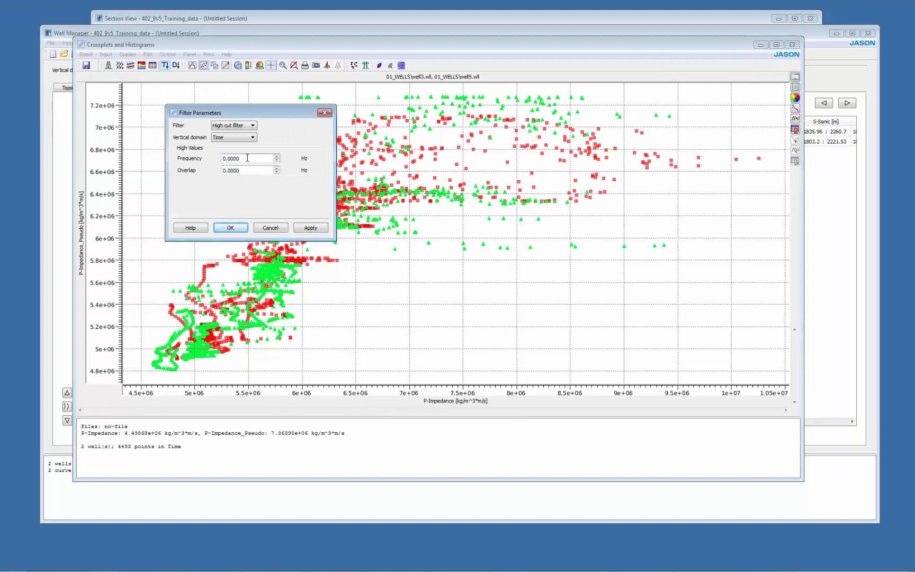
pyautogui.write('60.0000')
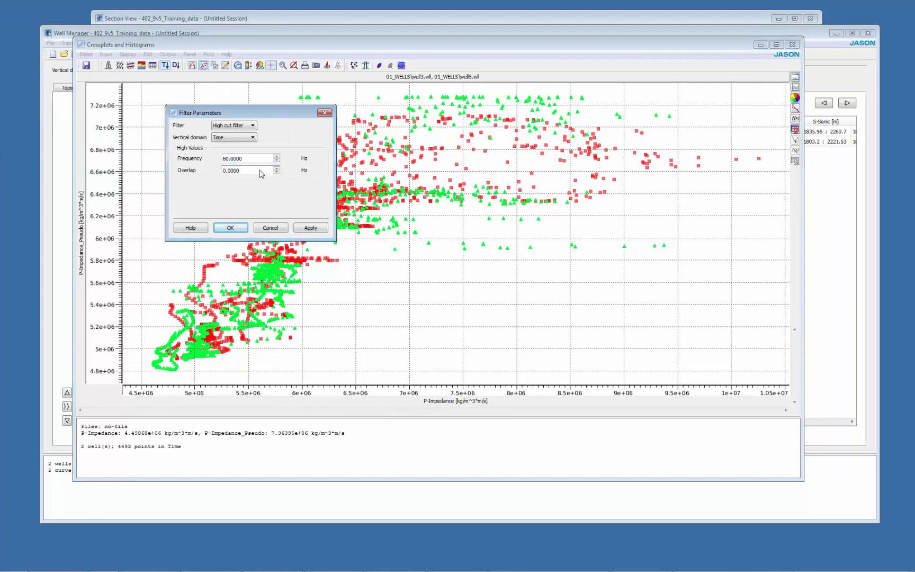
pyautogui.click(311, 228)
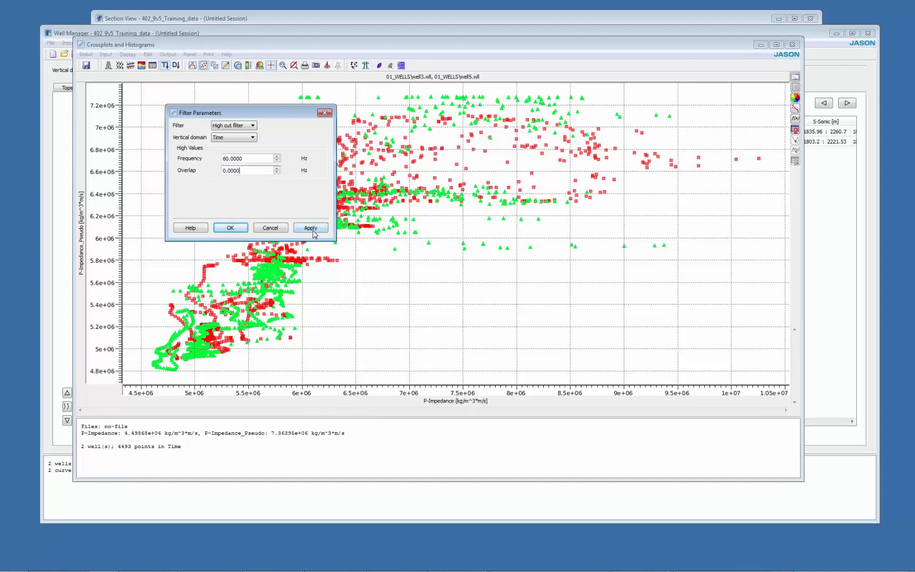
pyautogui.click(231, 228)
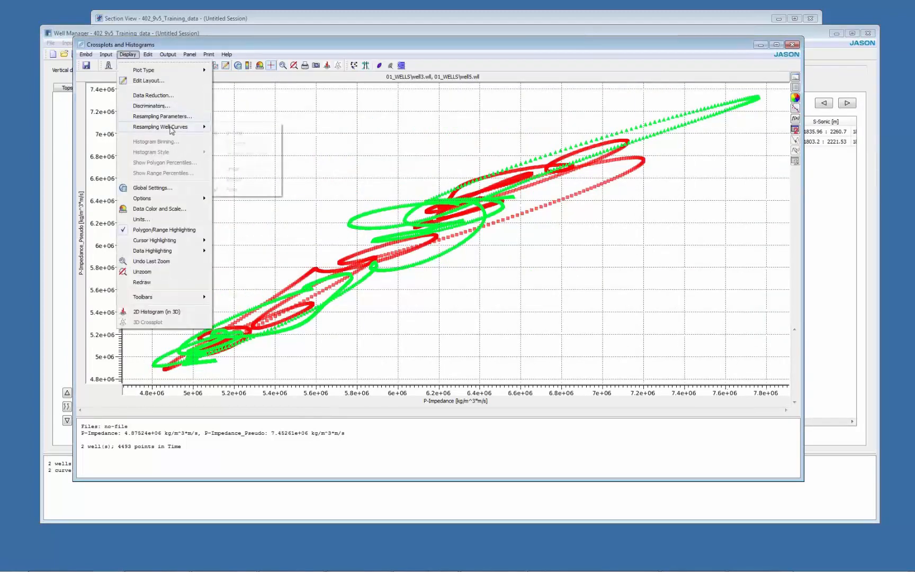
# Resample the crossplot curves at a manual 2 ms interval, giving 279 points.
pyautogui.click(161, 117)
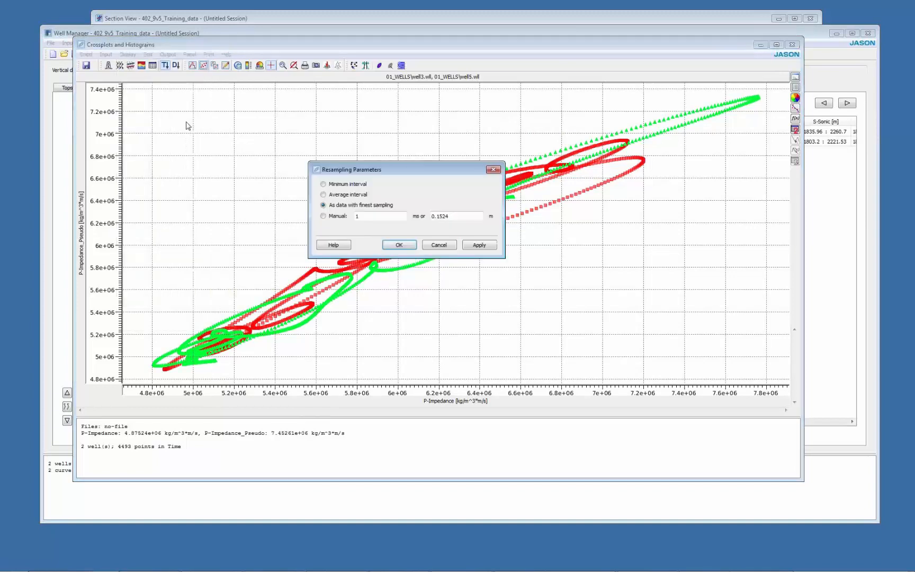
pyautogui.click(323, 216)
pyautogui.write('2')
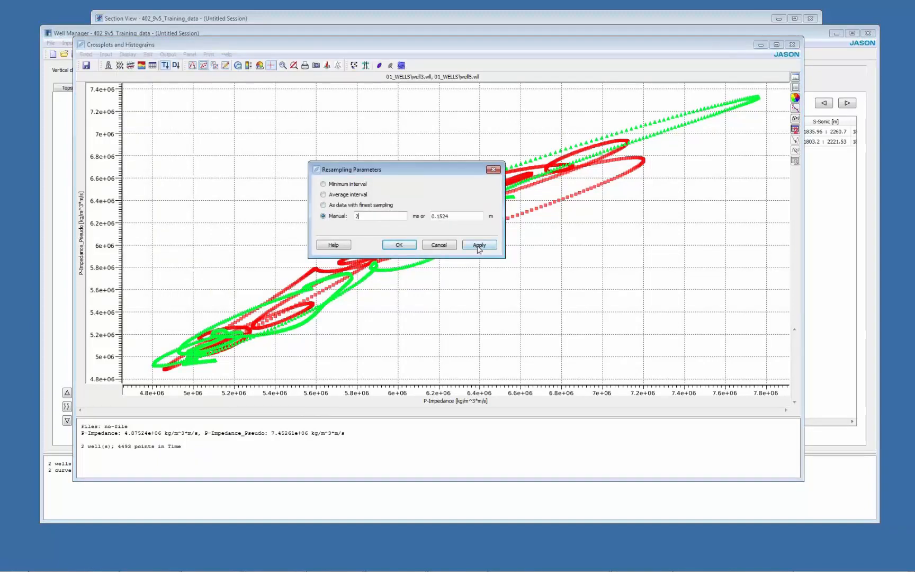
pyautogui.click(480, 245)
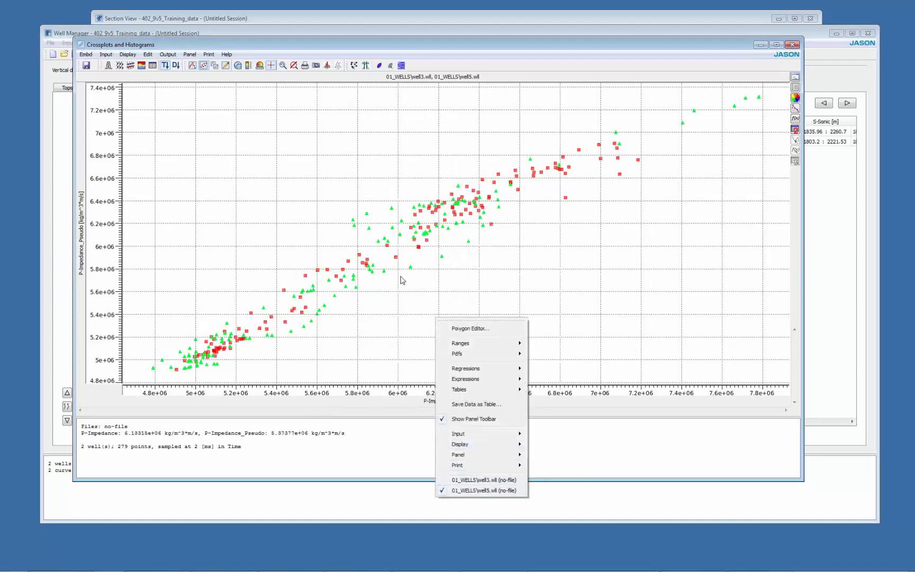
# Set the crossplot colour axis to Oil_Brine_Shale in the layout settings.
pyautogui.click(127, 54)
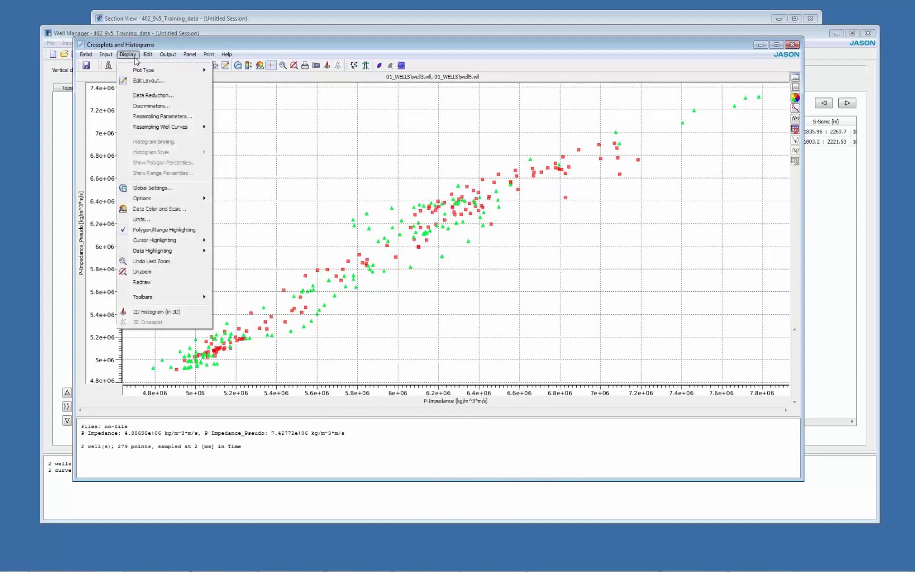
pyautogui.click(149, 81)
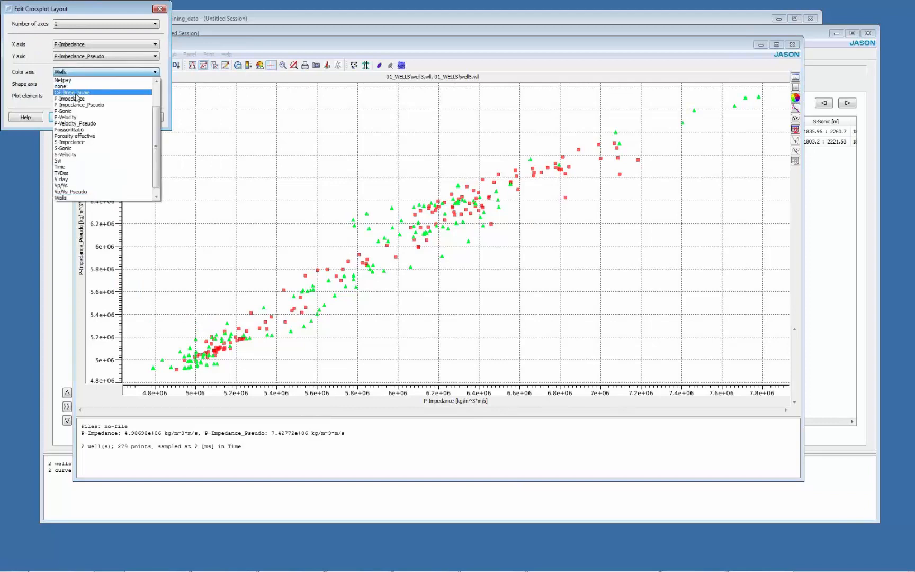
pyautogui.click(71, 92)
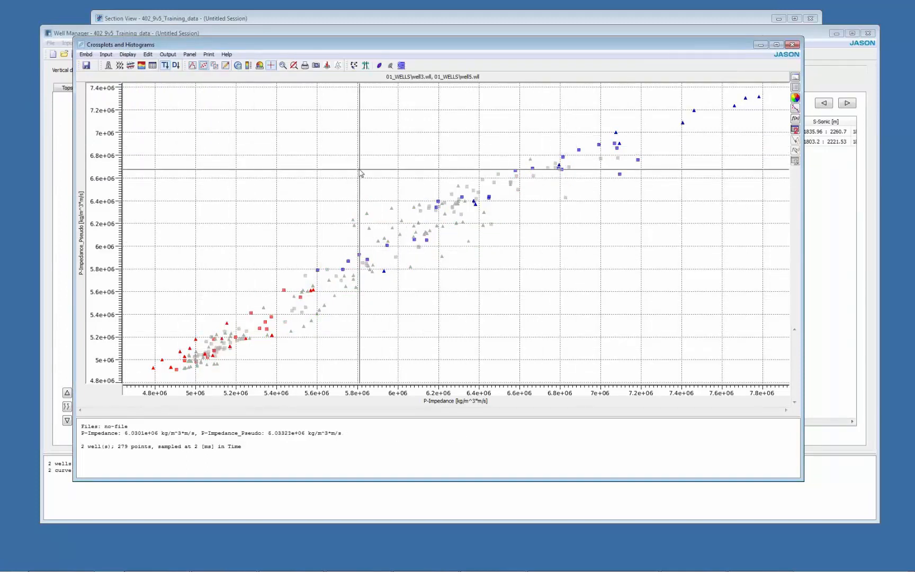
# Add a linear regression fixed through 0,0, giving C0 = 0 and C1 = 0.999605.
pyautogui.rightClick(362, 174)
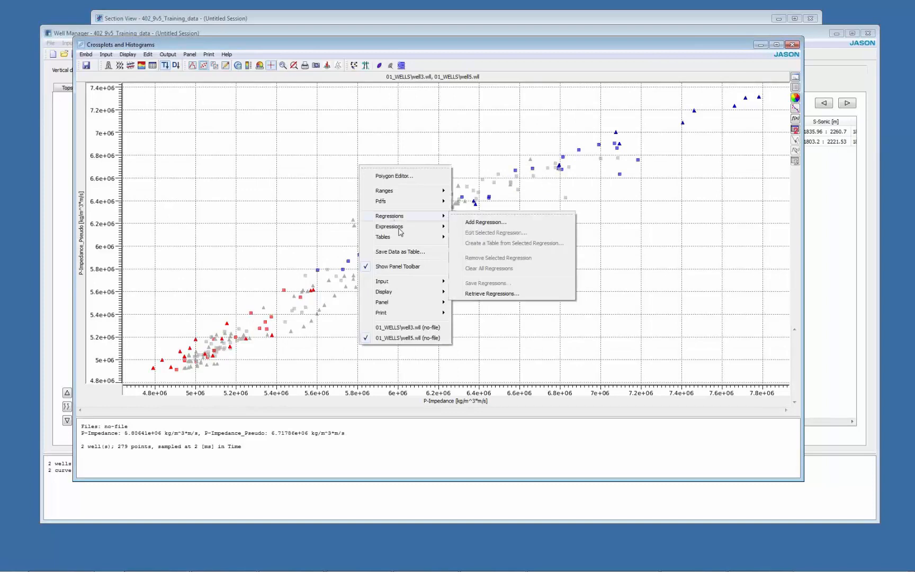
pyautogui.click(486, 222)
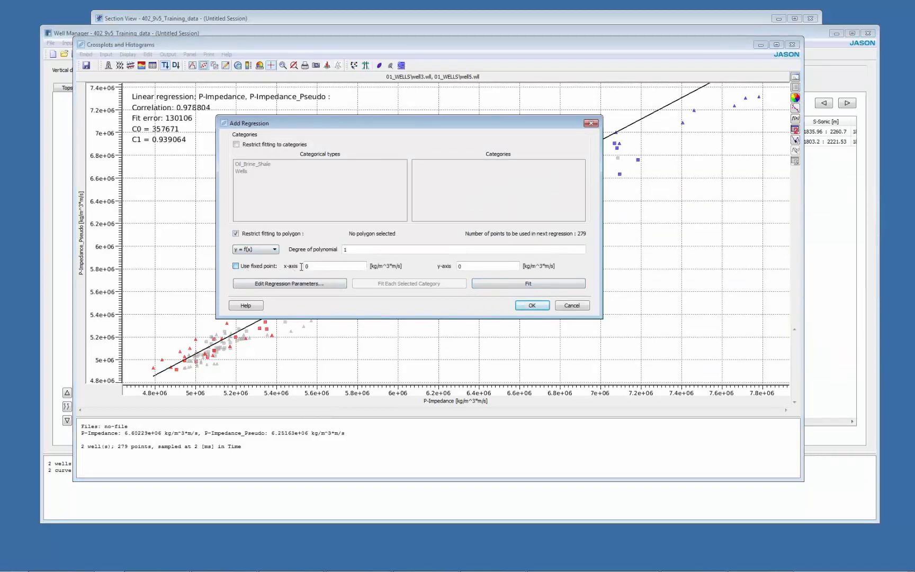
pyautogui.click(235, 266)
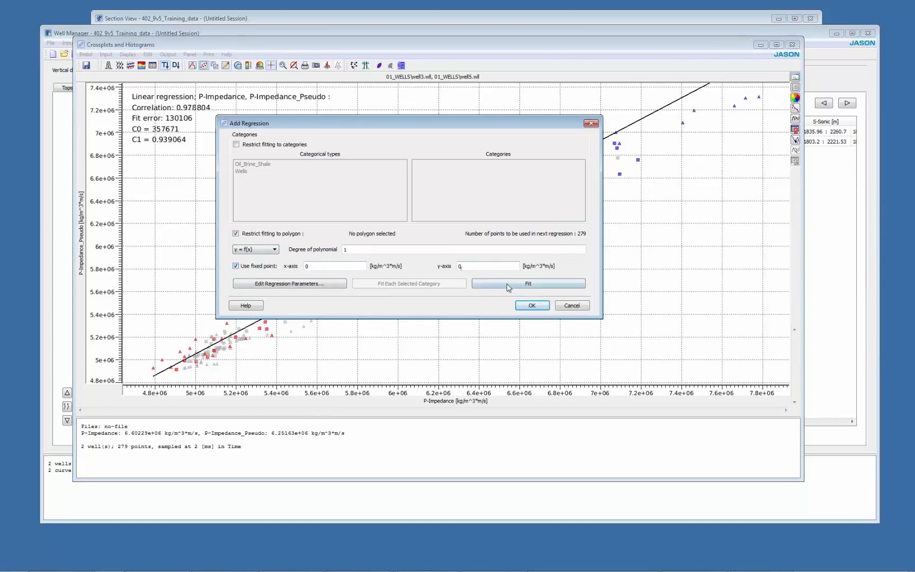
pyautogui.click(528, 284)
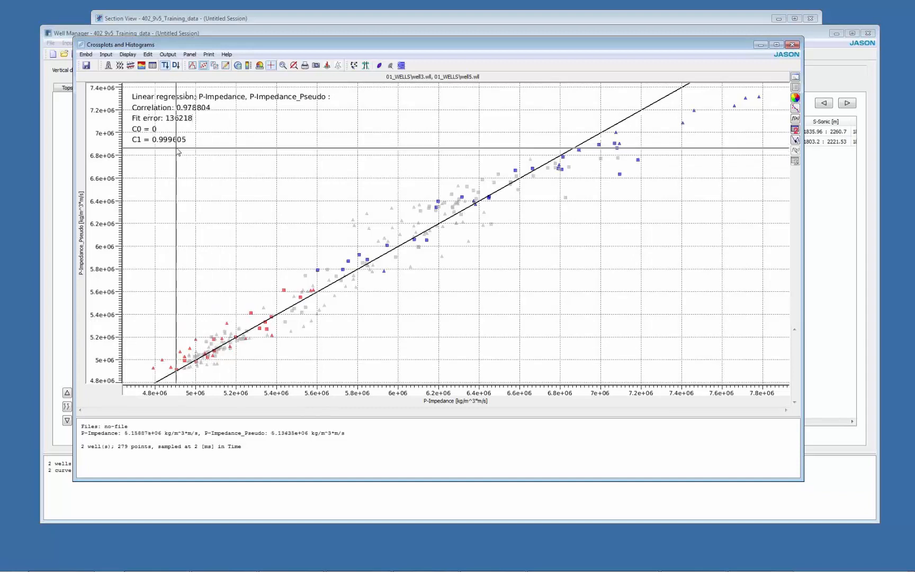
pyautogui.moveTo(165, 131)
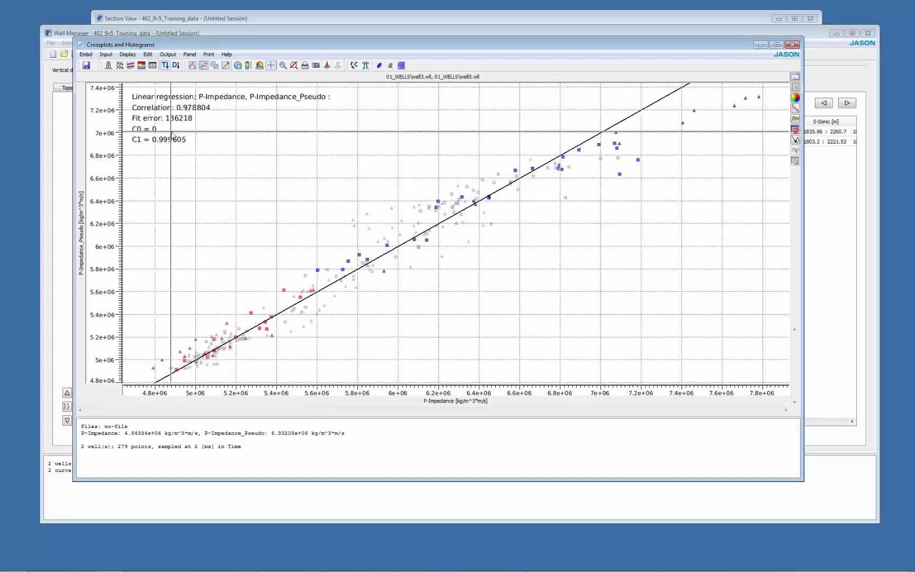
pyautogui.moveTo(152, 142)
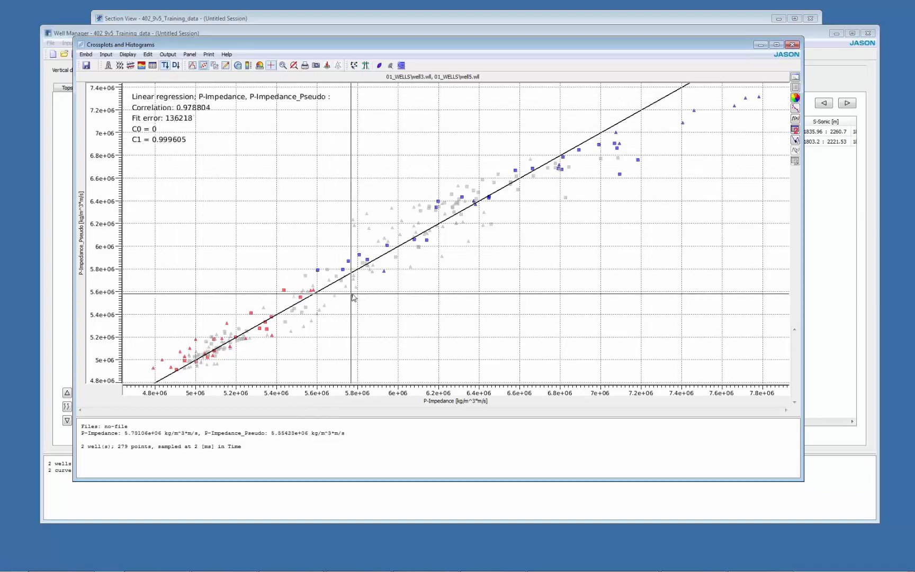
pyautogui.moveTo(475, 231)
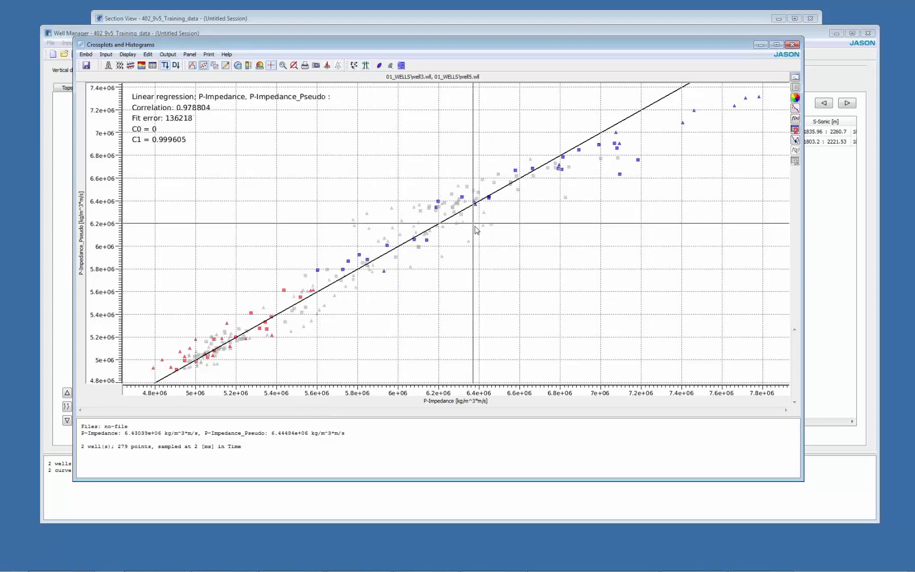
pyautogui.moveTo(731, 150)
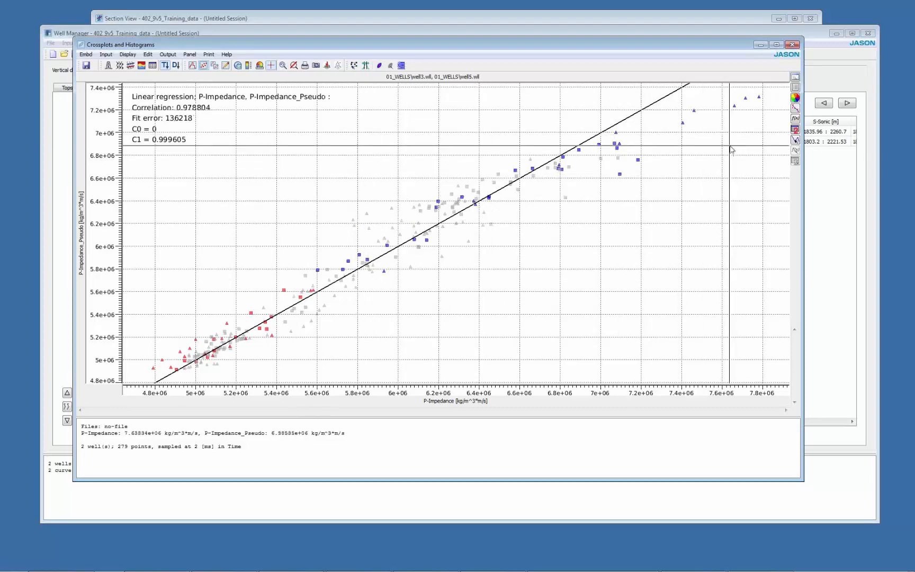